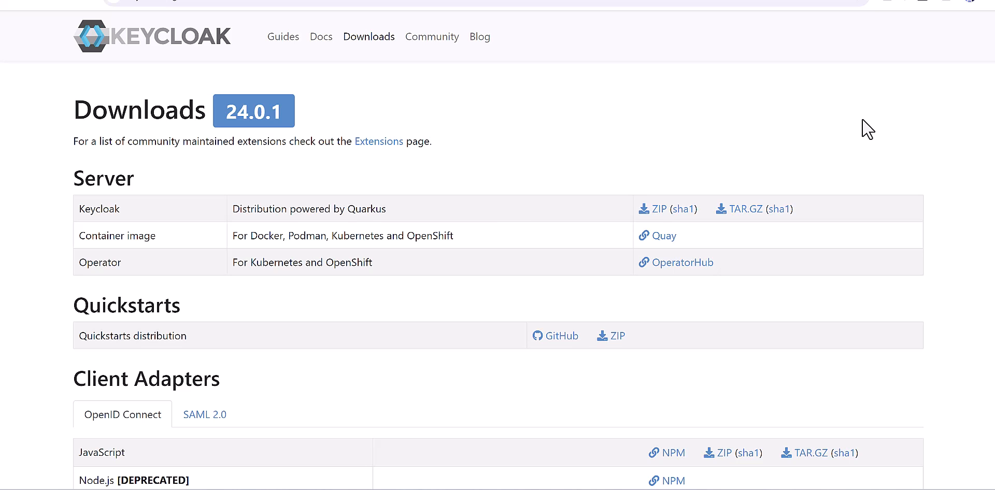
mouse_move(583, 207)
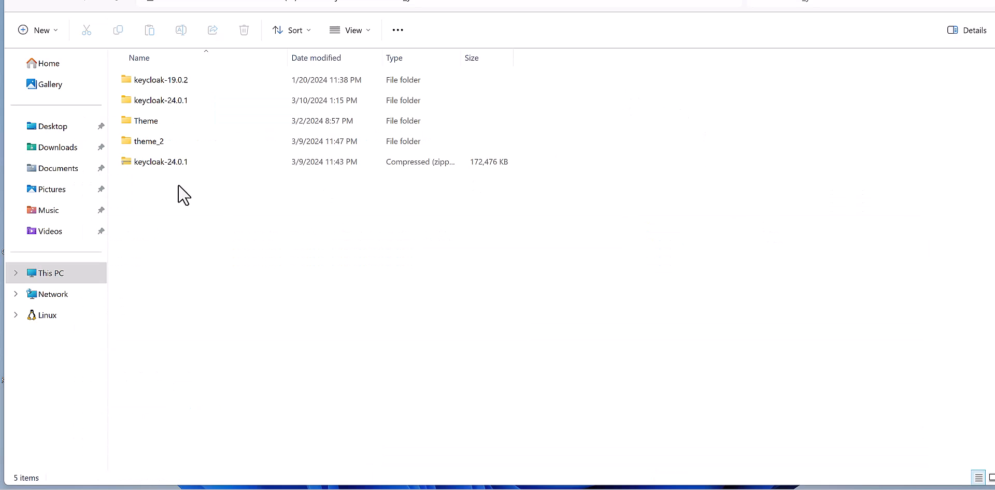
- Select the keycloak-24.0.1 archive and enter its extracted folder to list bin, conf, lib, providers, themes
click(161, 162)
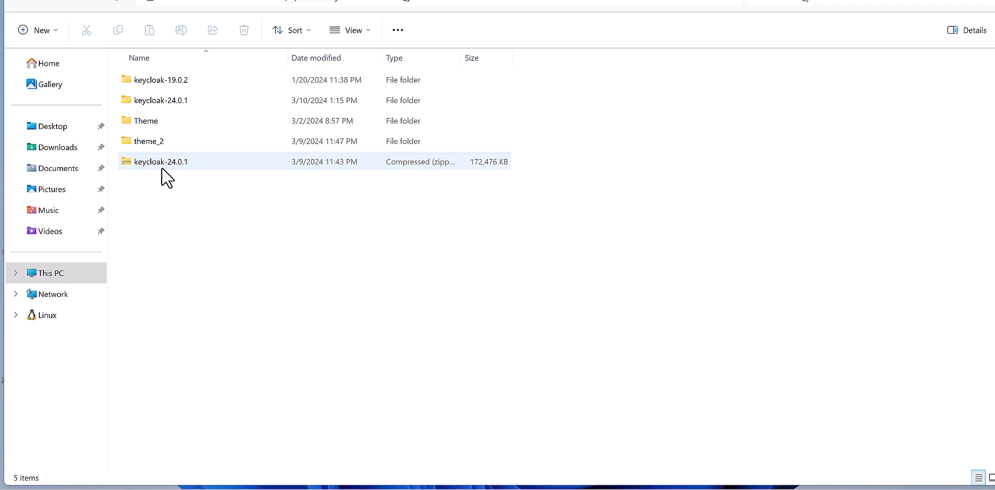
mouse_move(181, 177)
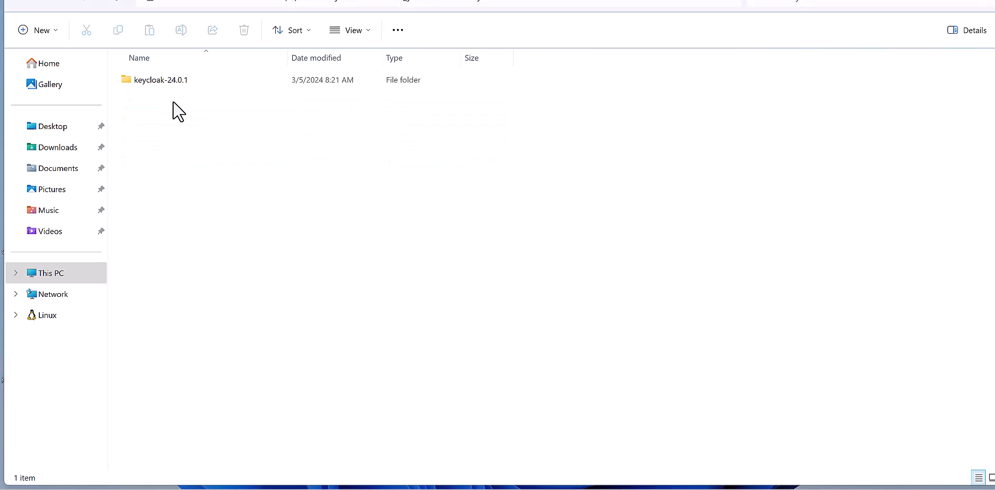
double_click(160, 79)
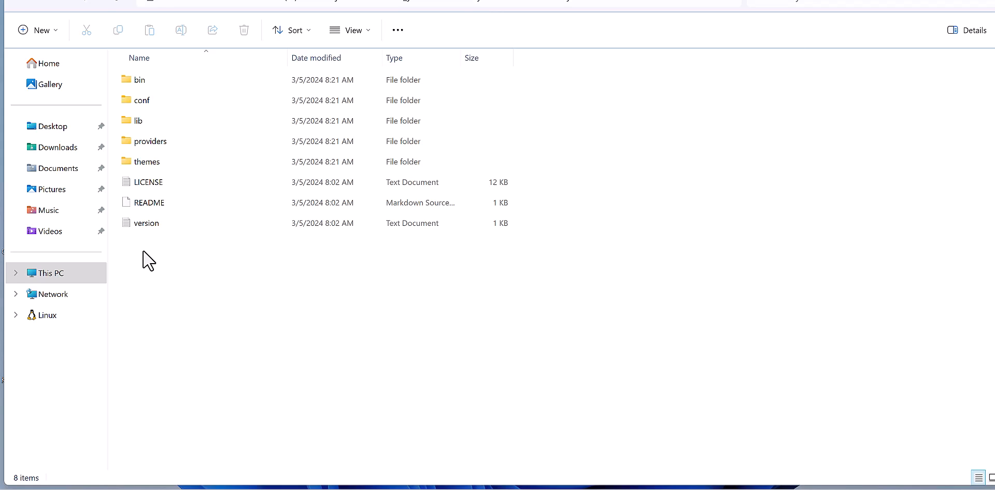
mouse_move(238, 272)
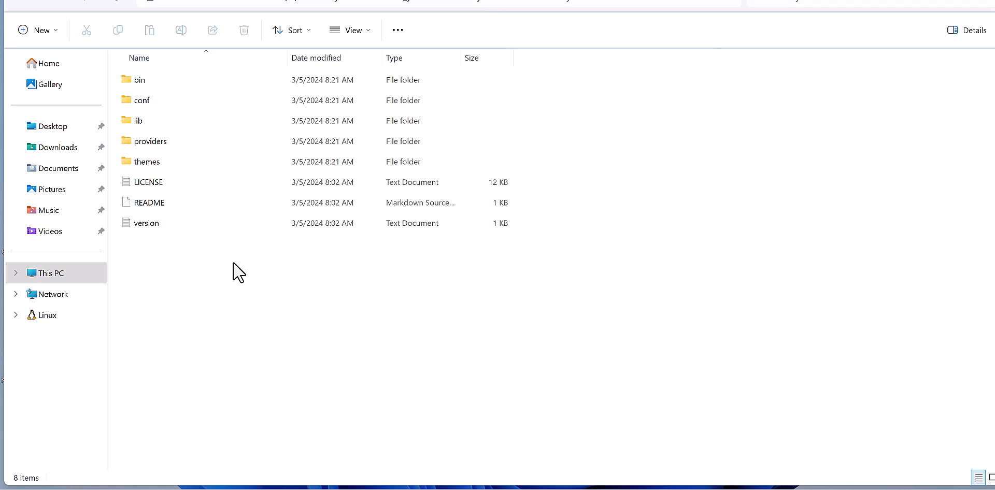
mouse_move(231, 148)
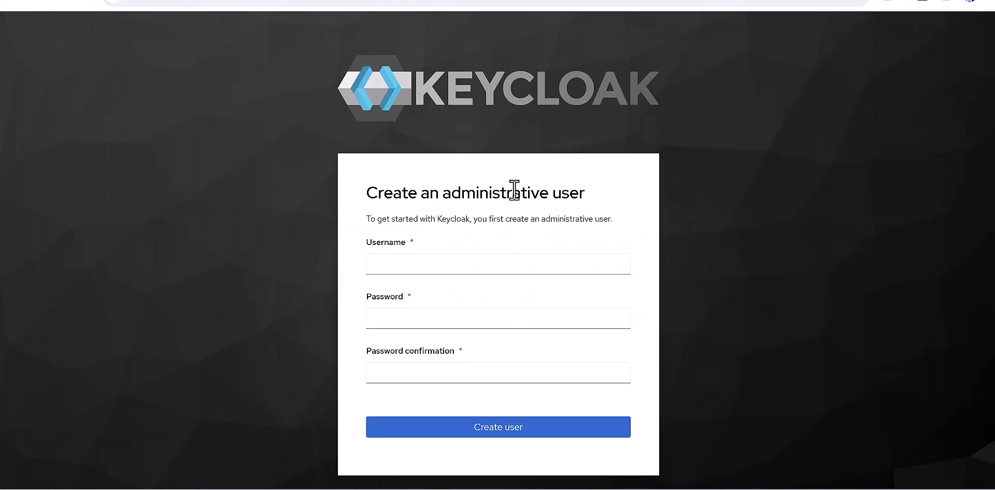
- Create the administrative user 'iot' with its password
text(io)
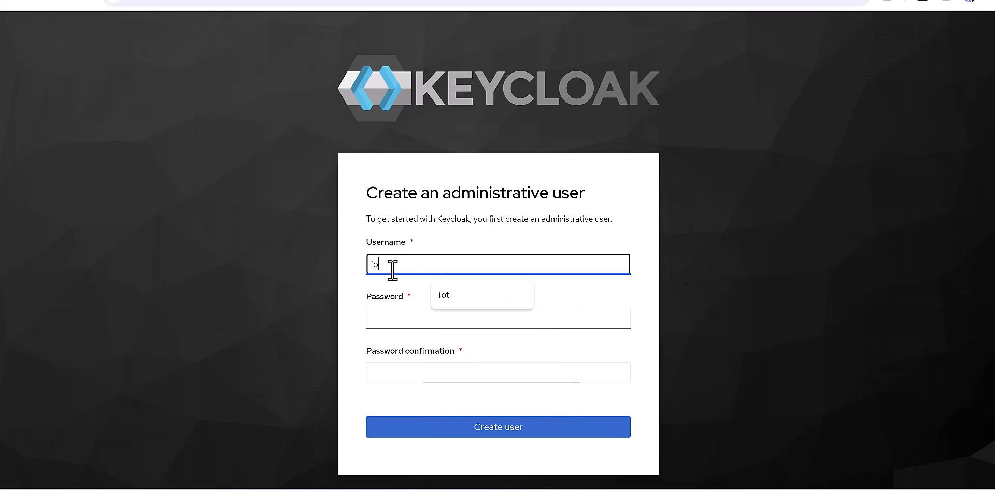
click(499, 318)
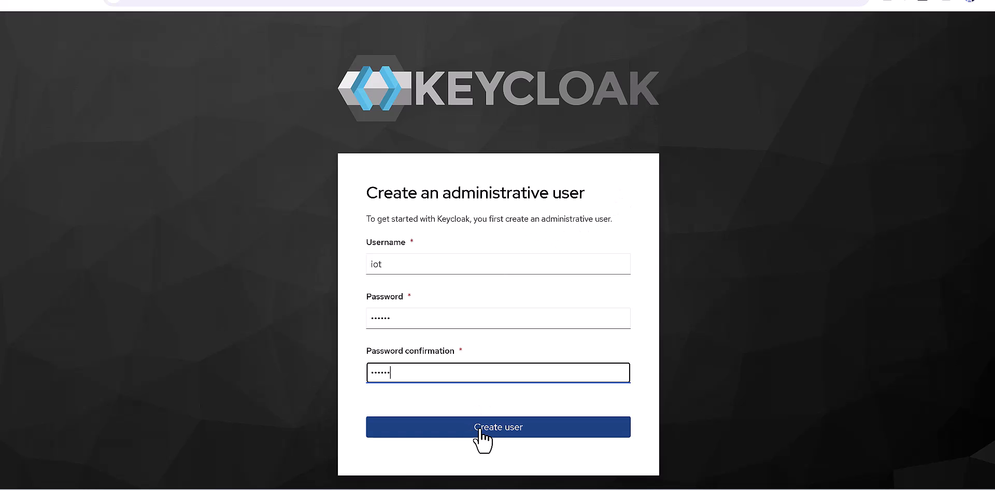
click(498, 427)
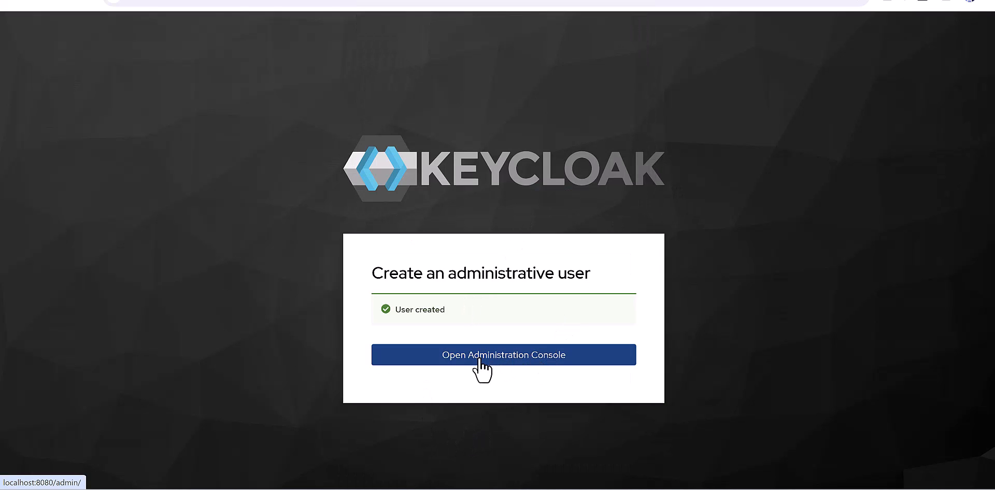
- Go to the Administration Console and sign in as 'iot'
click(503, 354)
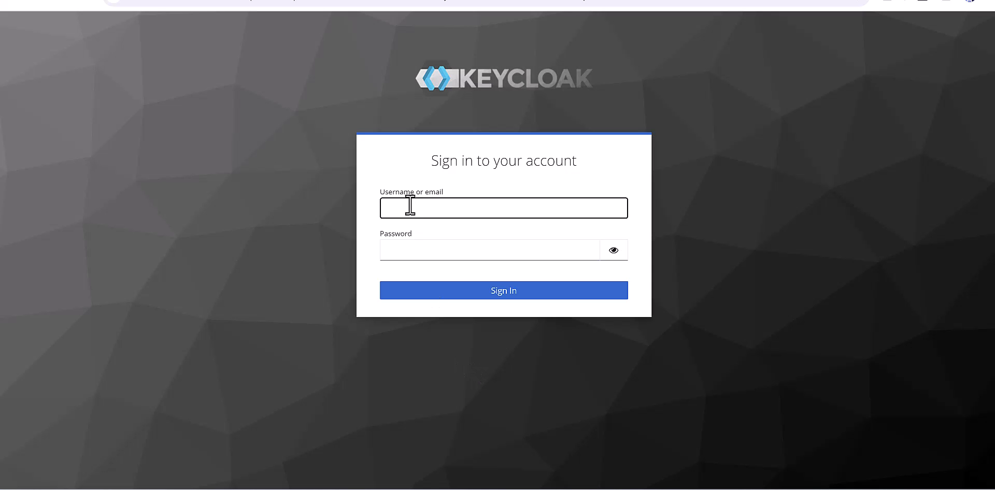
text(iot)
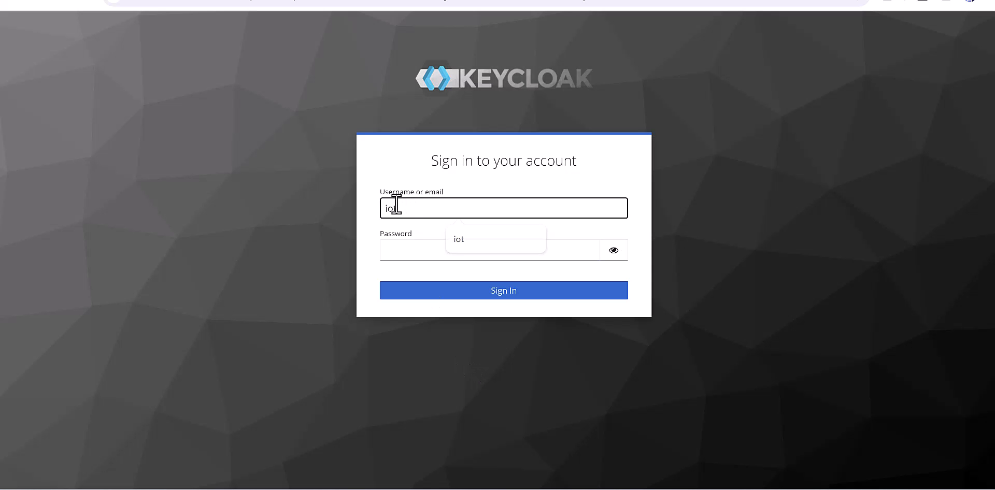
click(489, 249)
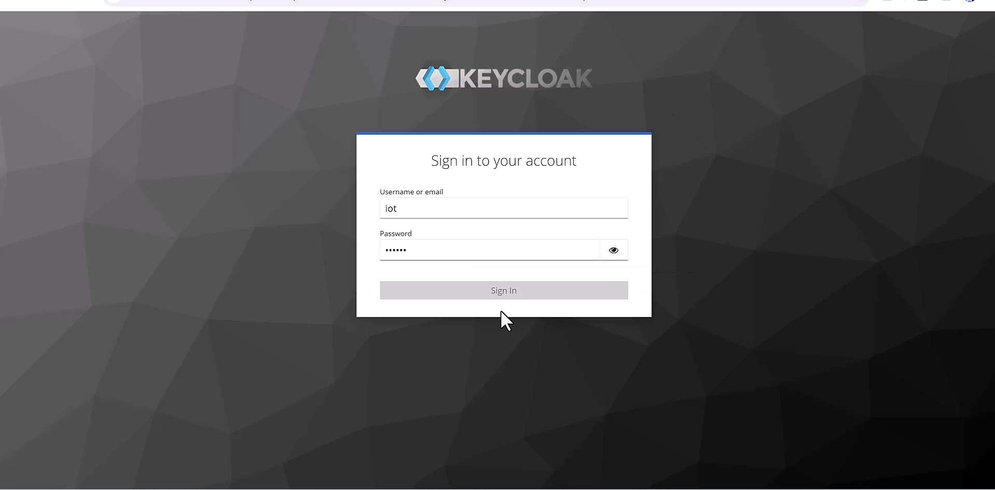
click(504, 290)
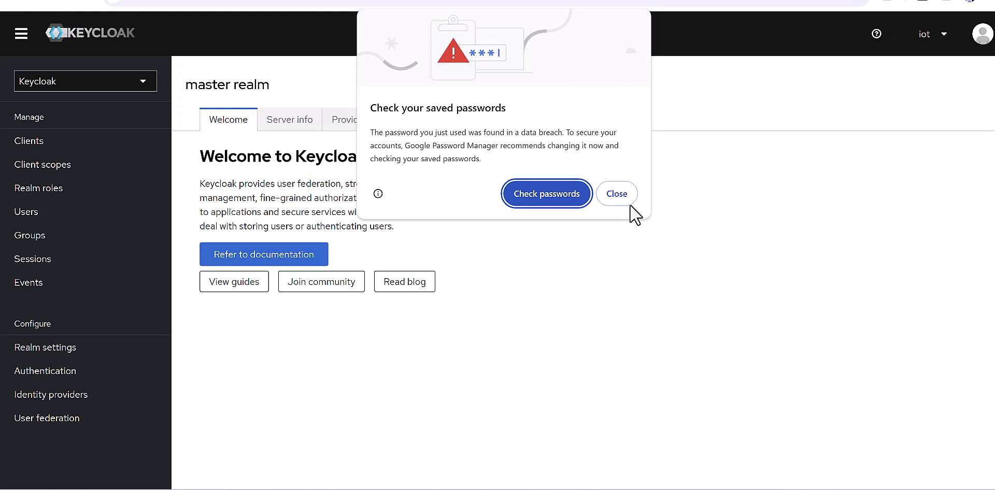
- Dismiss the password warning, view Provider info, then the master realm's Themes and Keys tabs
click(616, 193)
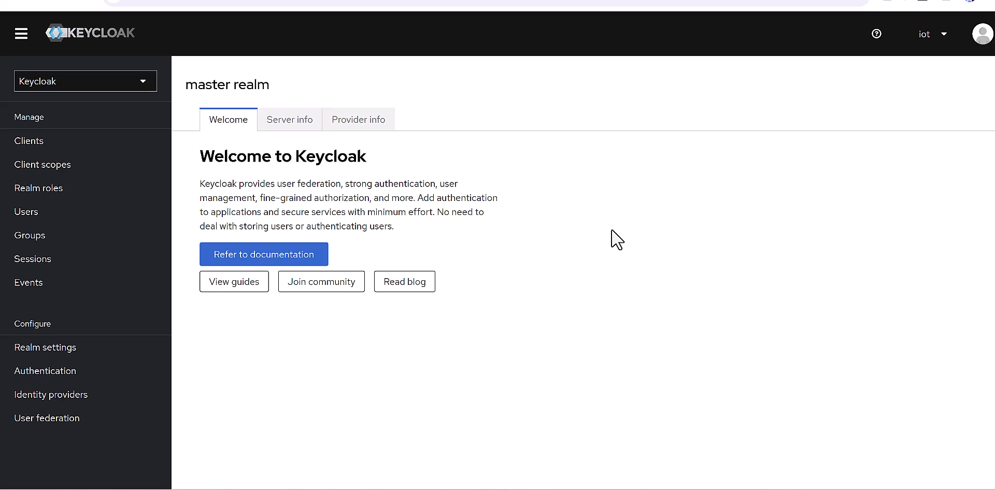
mouse_move(290, 120)
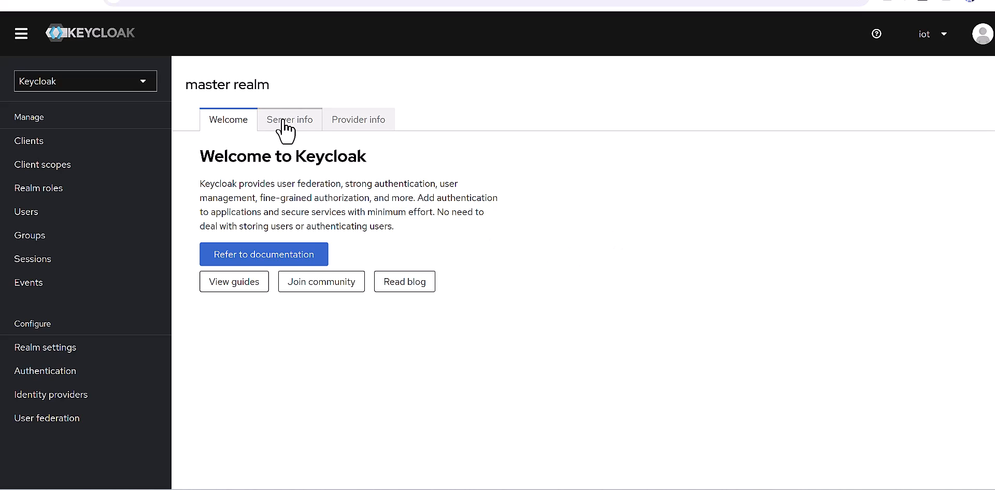
click(359, 119)
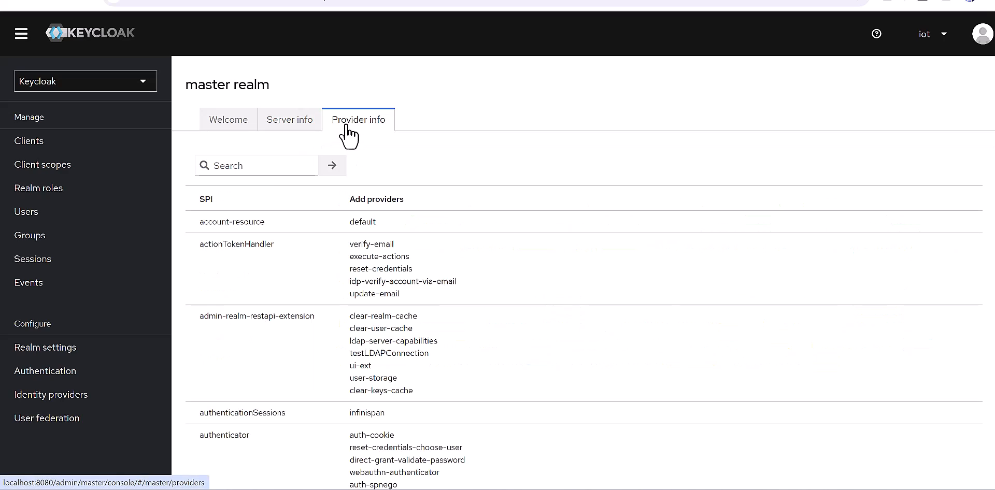
mouse_move(35, 211)
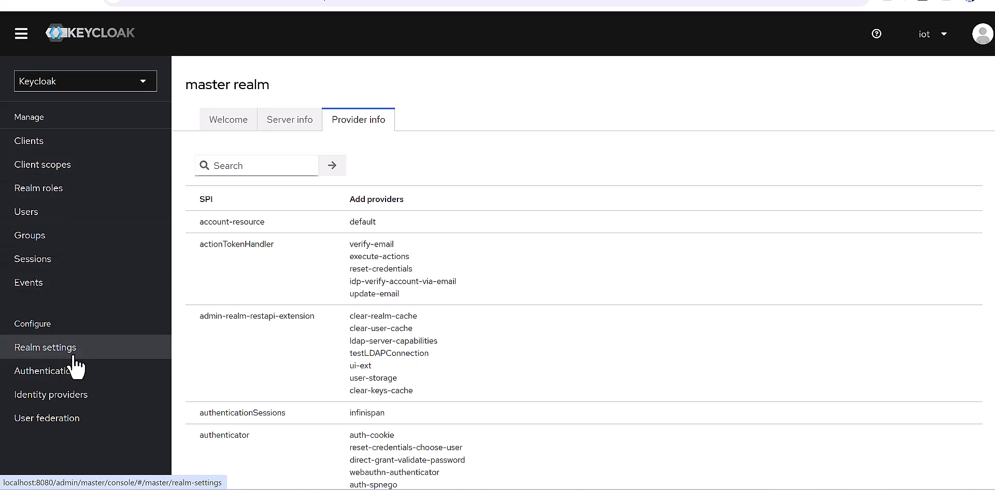
click(45, 347)
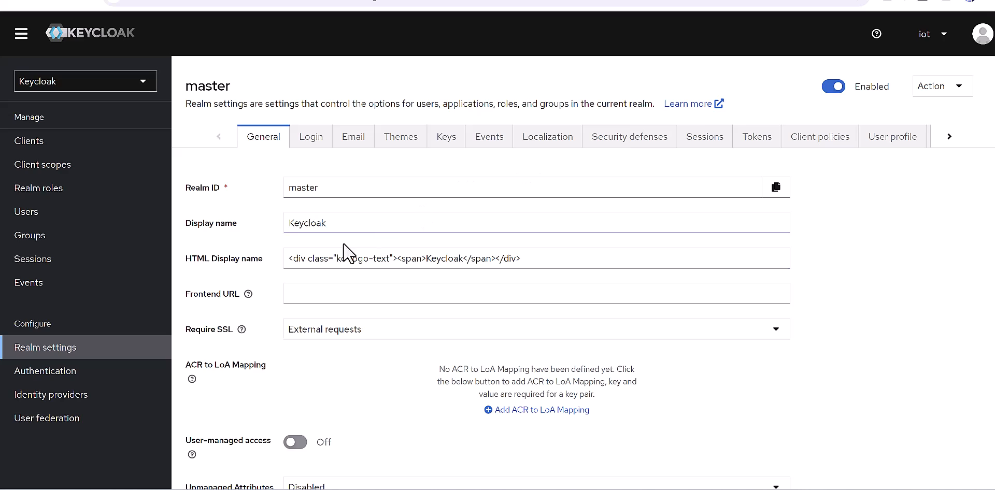
mouse_move(258, 292)
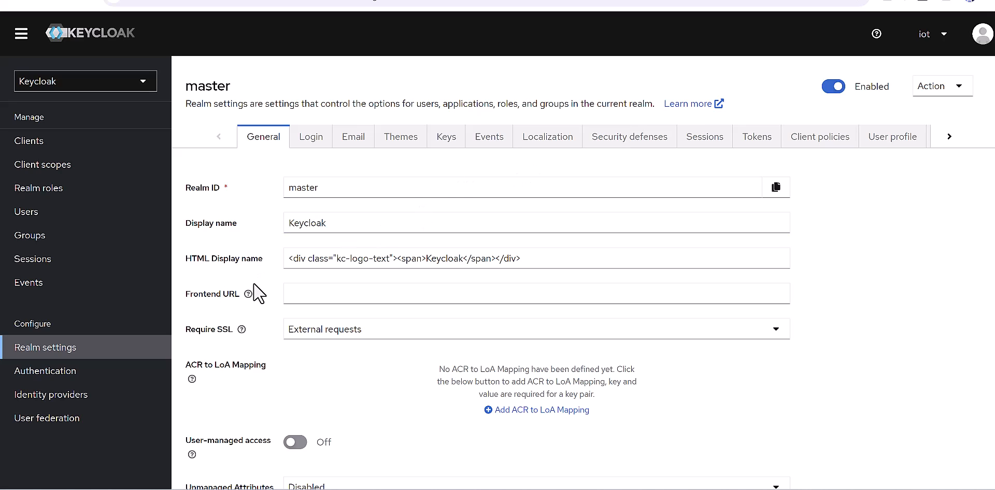
click(401, 136)
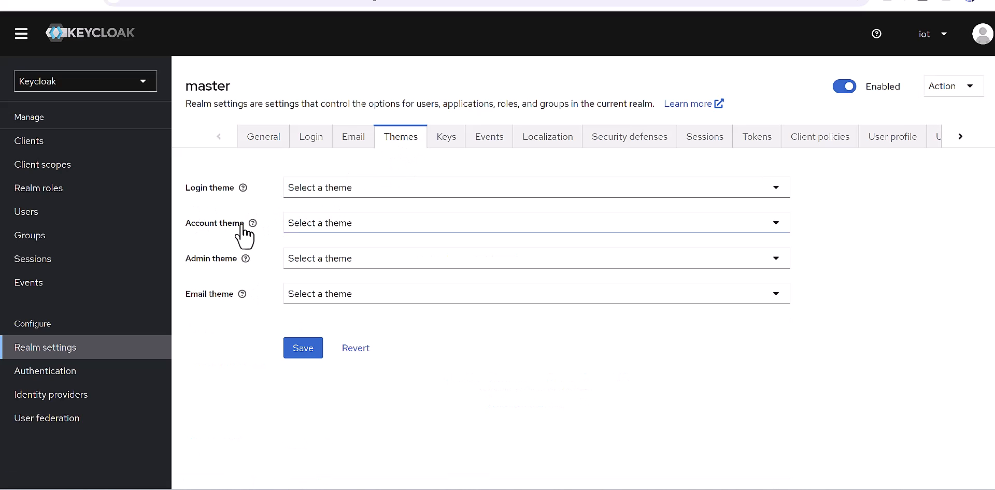
click(535, 187)
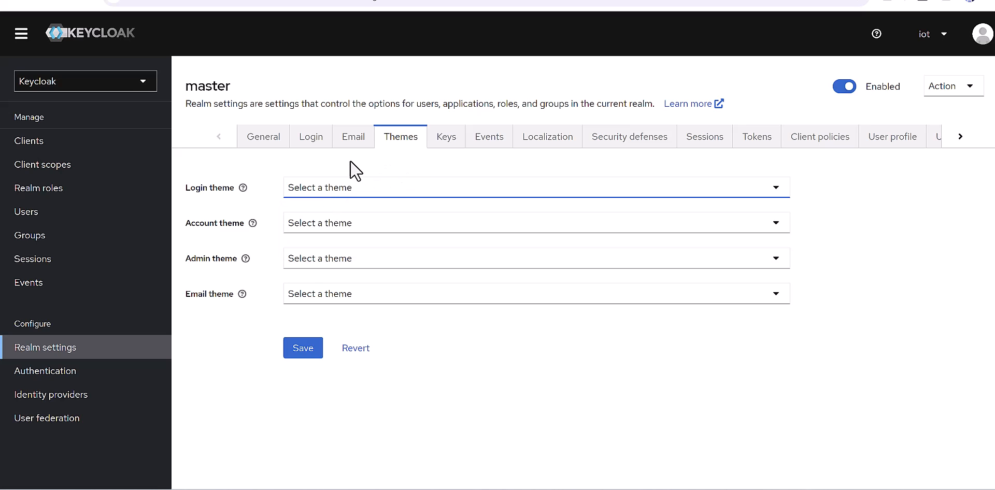
click(446, 136)
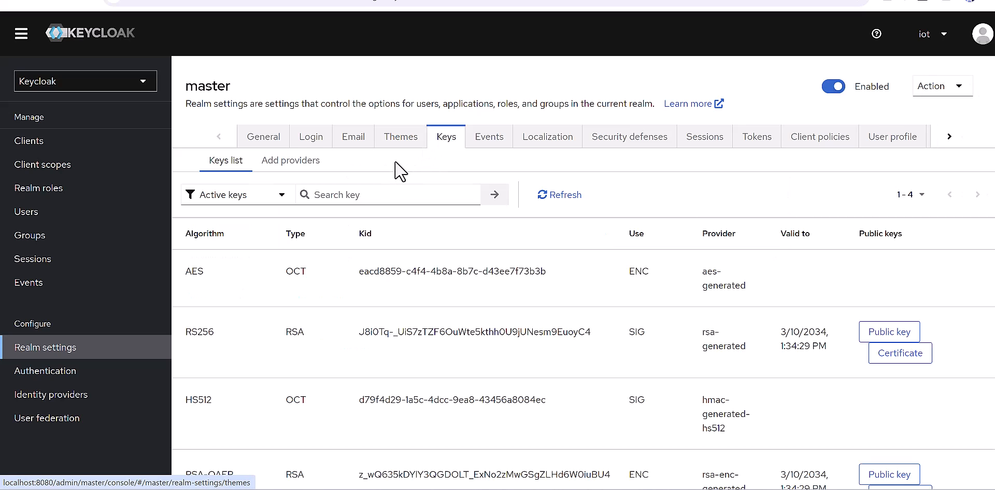
mouse_move(309, 299)
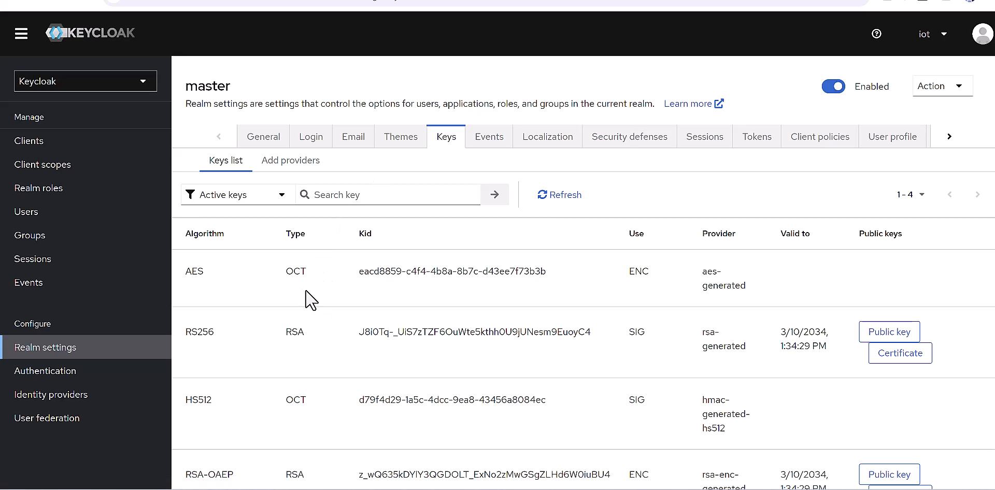
scroll(down, 3)
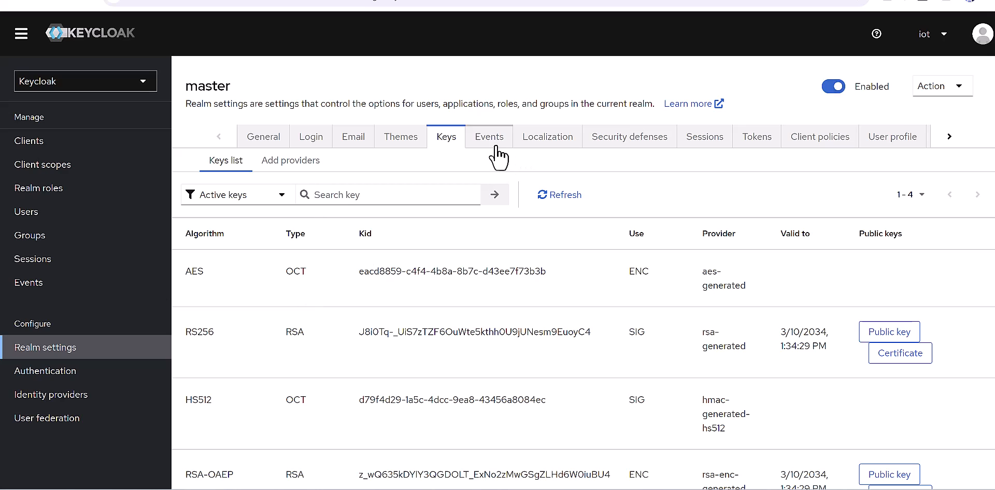
- Enable saving user events with a 1-day expiration, save, then view Admin events settings
click(489, 137)
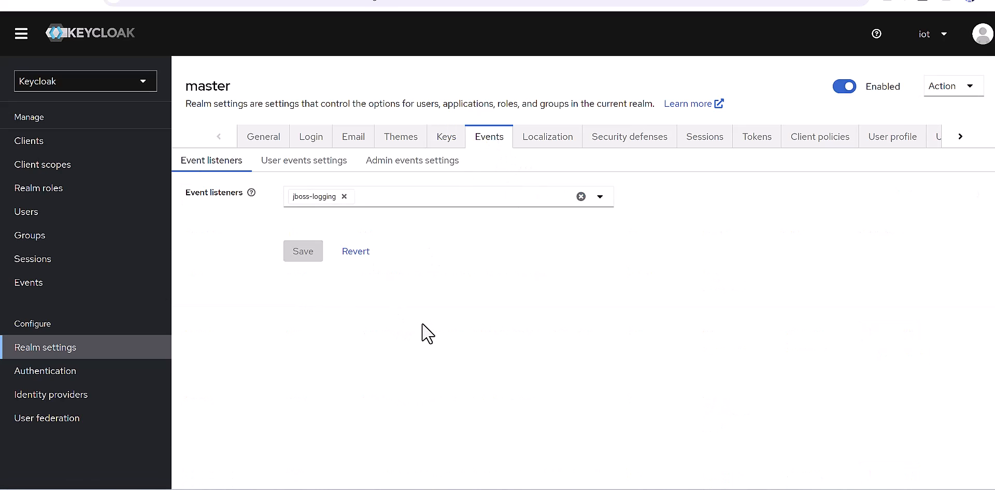
mouse_move(304, 228)
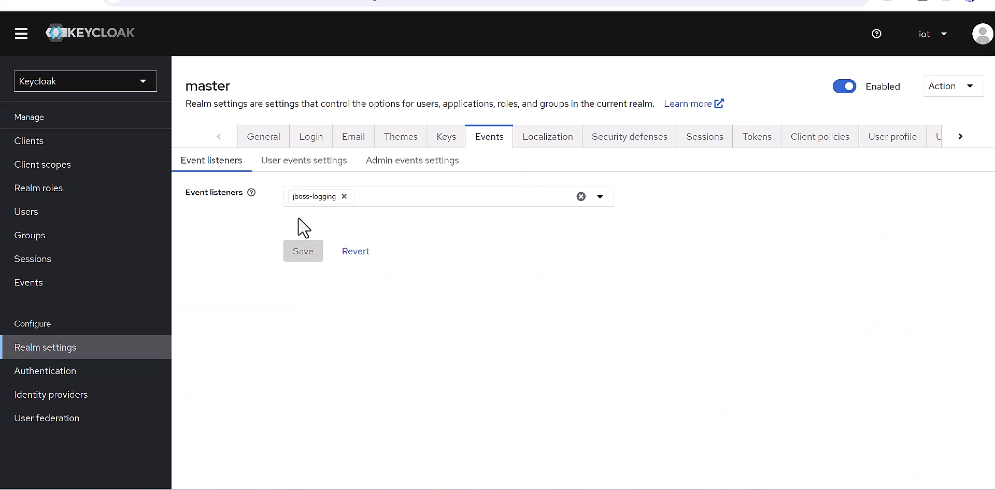
mouse_move(252, 193)
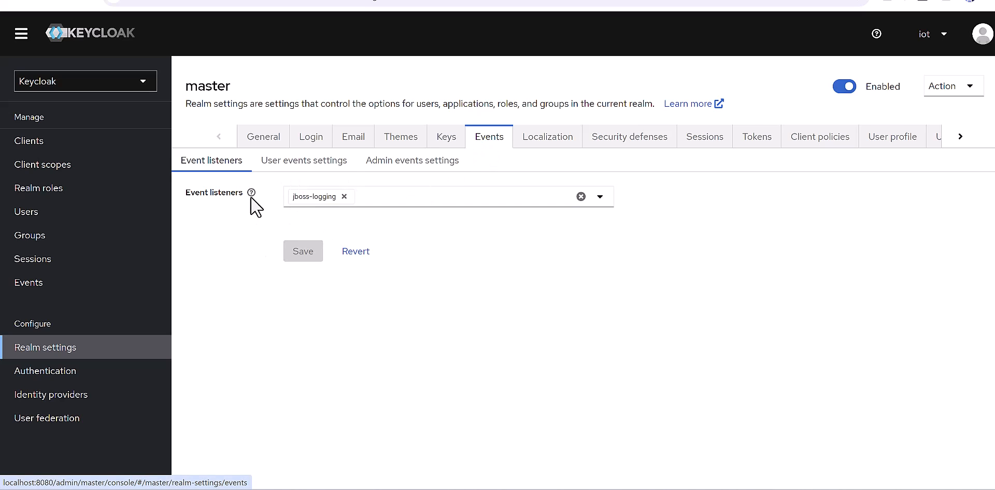
click(303, 160)
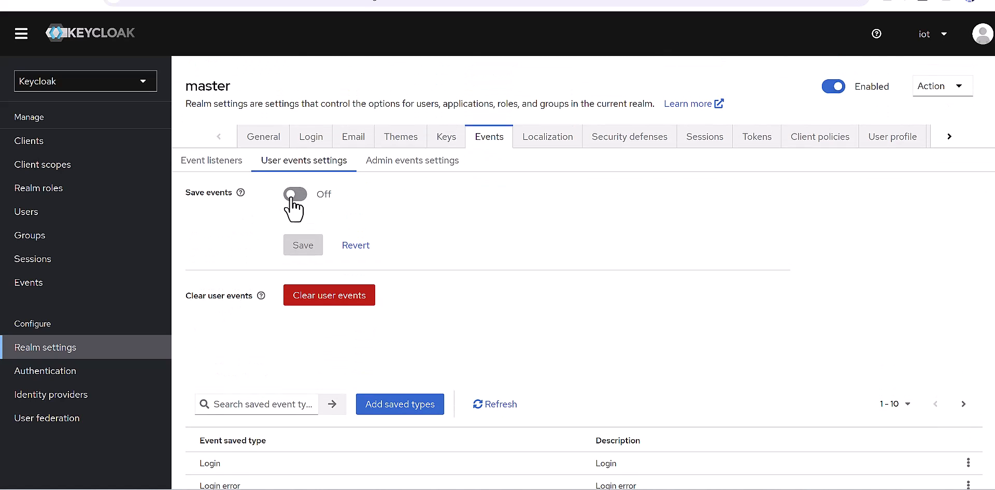
click(295, 194)
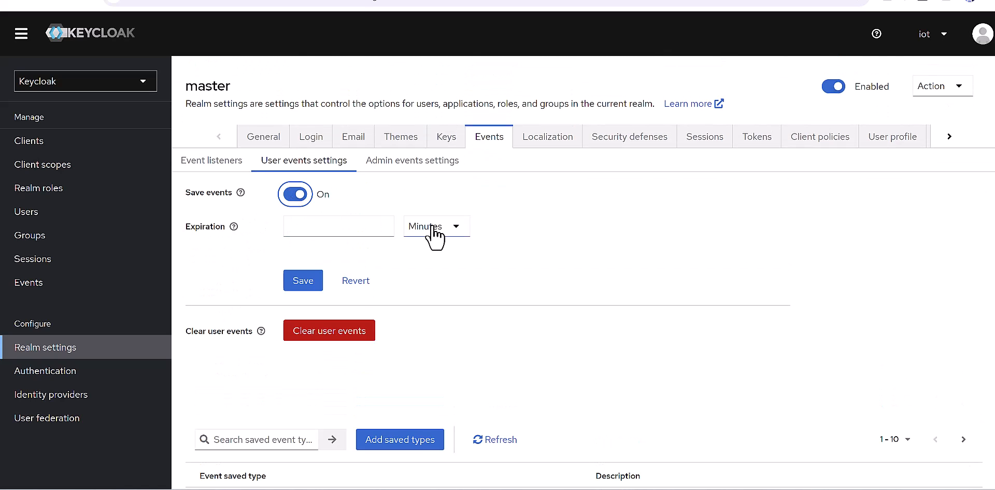
click(436, 227)
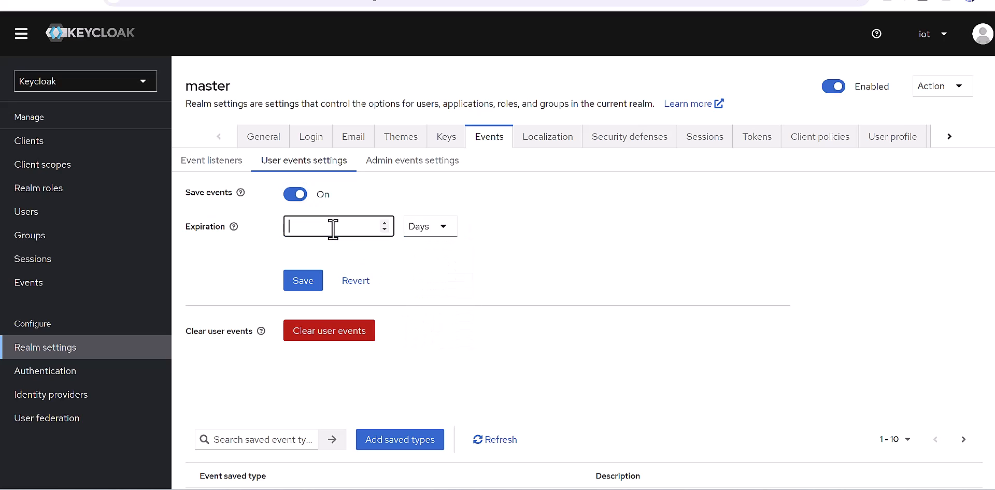
click(302, 281)
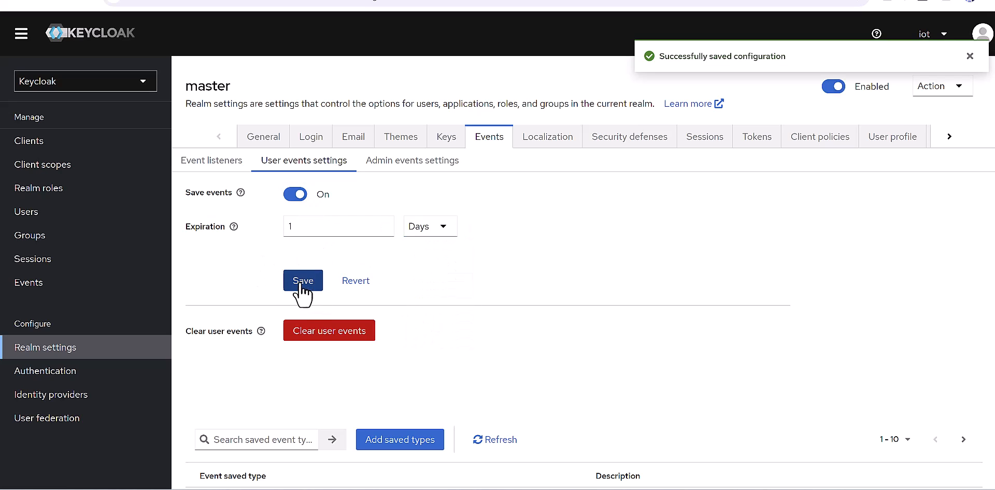
mouse_move(260, 283)
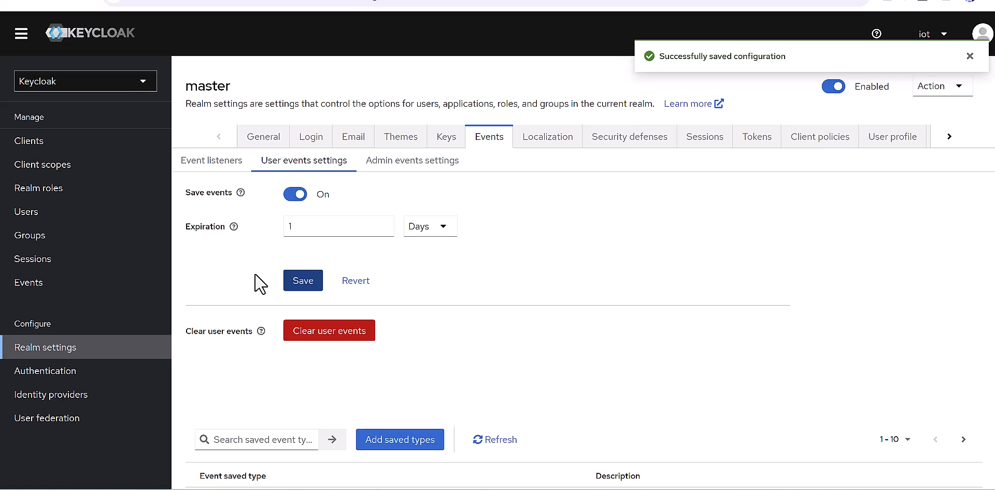
scroll(down, 3)
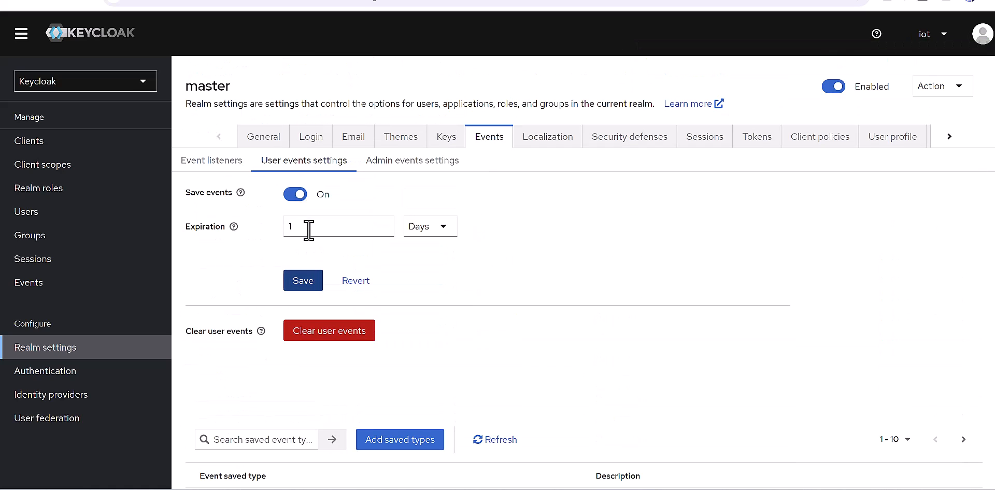
click(412, 160)
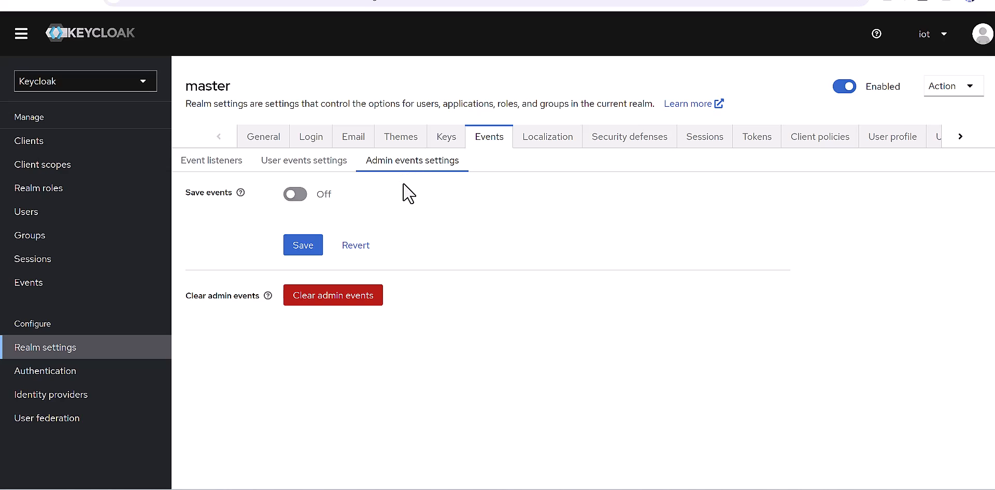
mouse_move(215, 243)
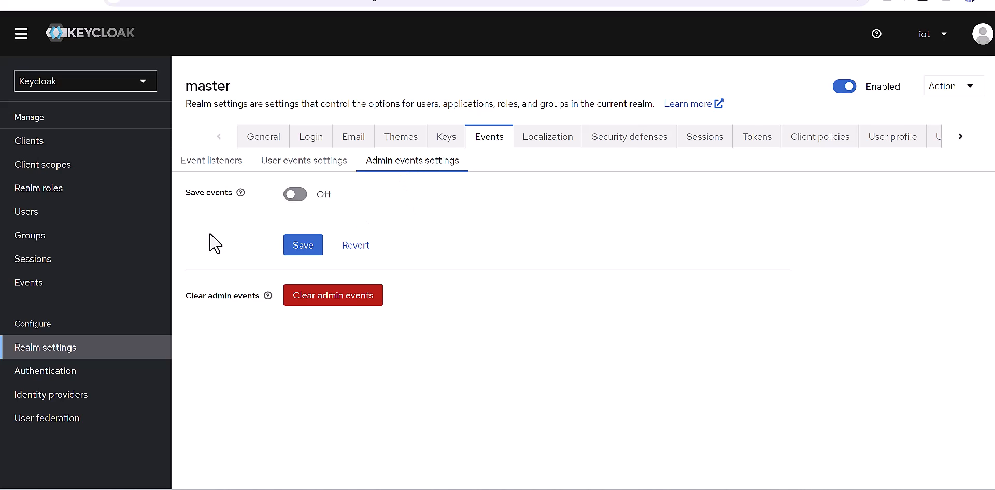
mouse_move(489, 240)
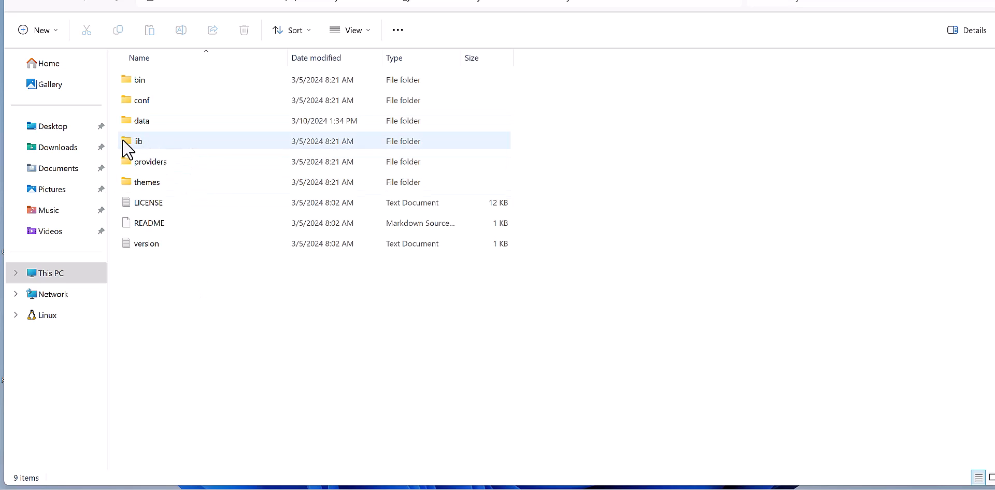
- Open lib > lib, scroll the org.keycloak jars and select keycloak-themes-24.0.1
double_click(137, 141)
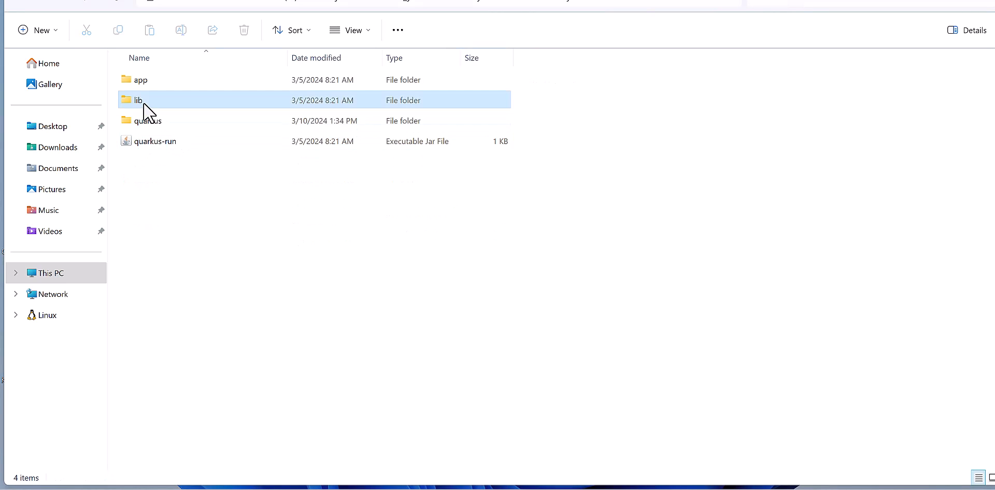
double_click(138, 100)
text(org)
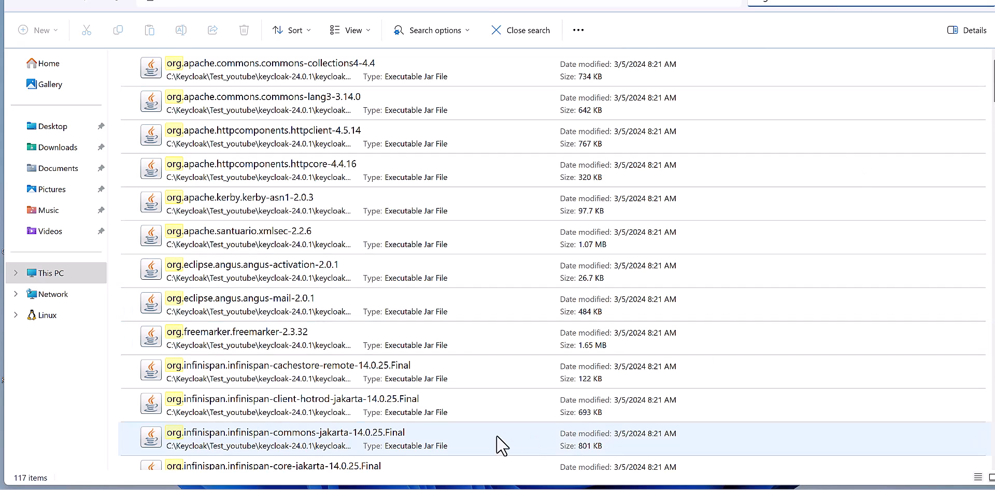
scroll(down, 3)
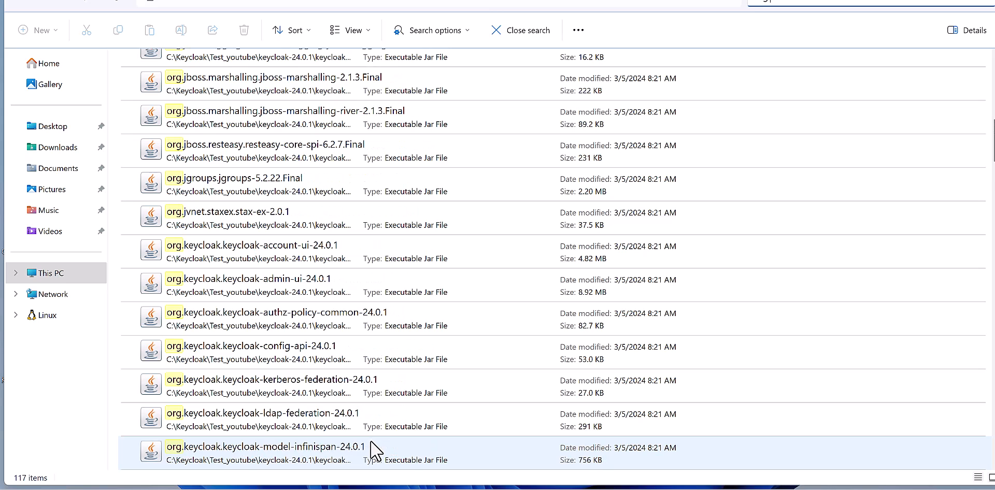
scroll(down, 3)
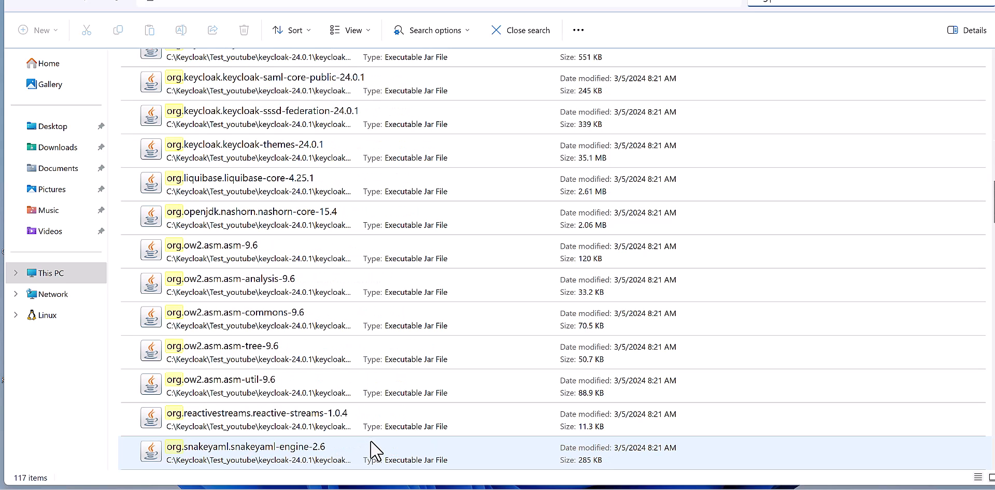
scroll(down, 3)
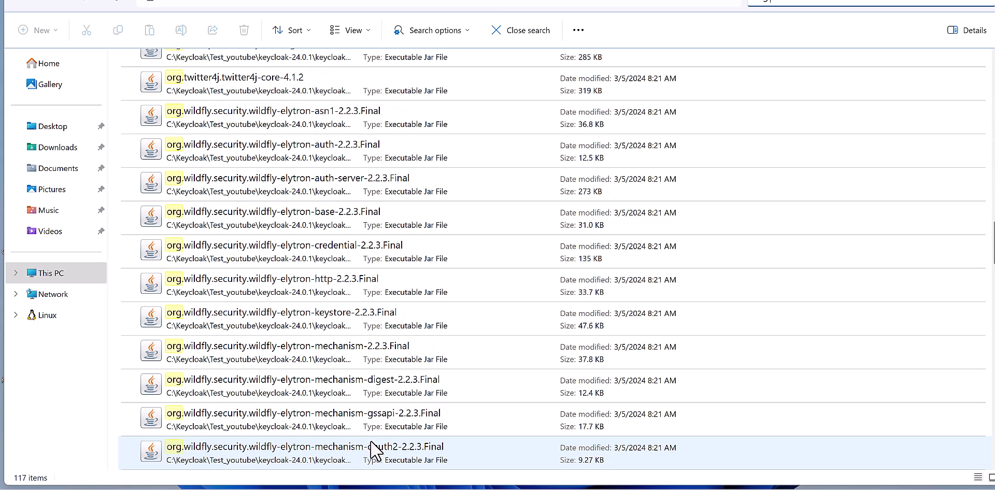
scroll(down, 3)
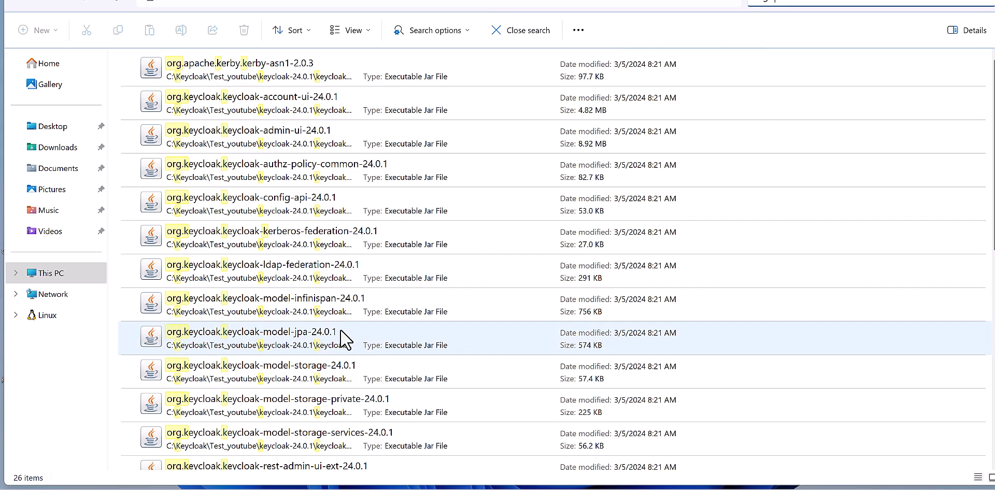
scroll(down, 3)
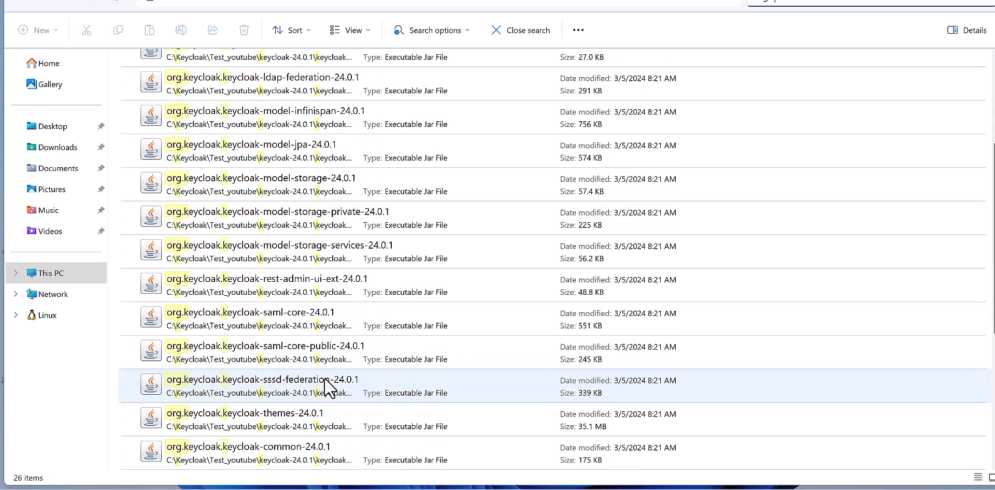
scroll(down, 3)
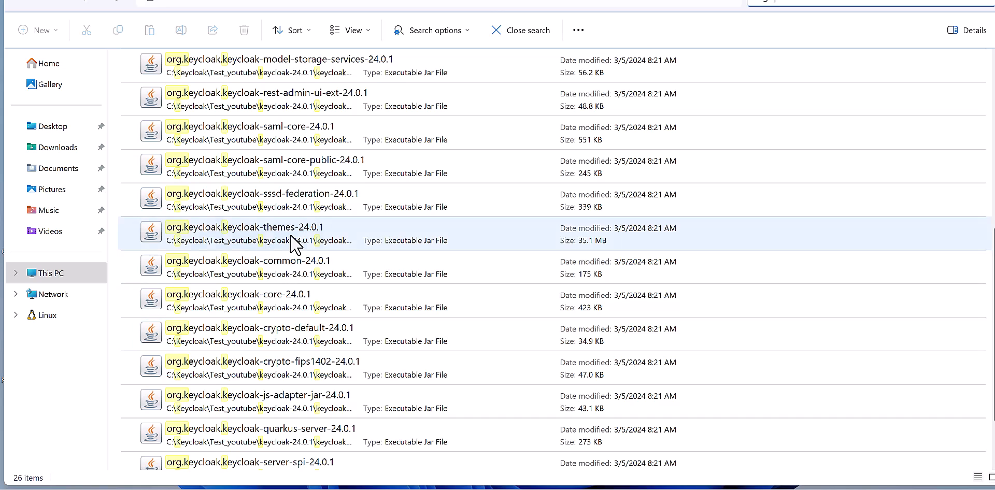
click(254, 234)
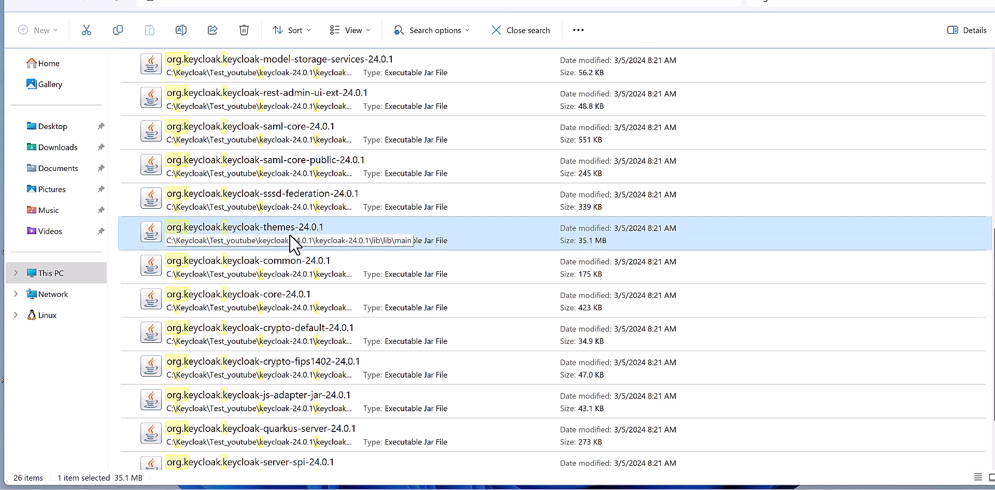
mouse_move(320, 248)
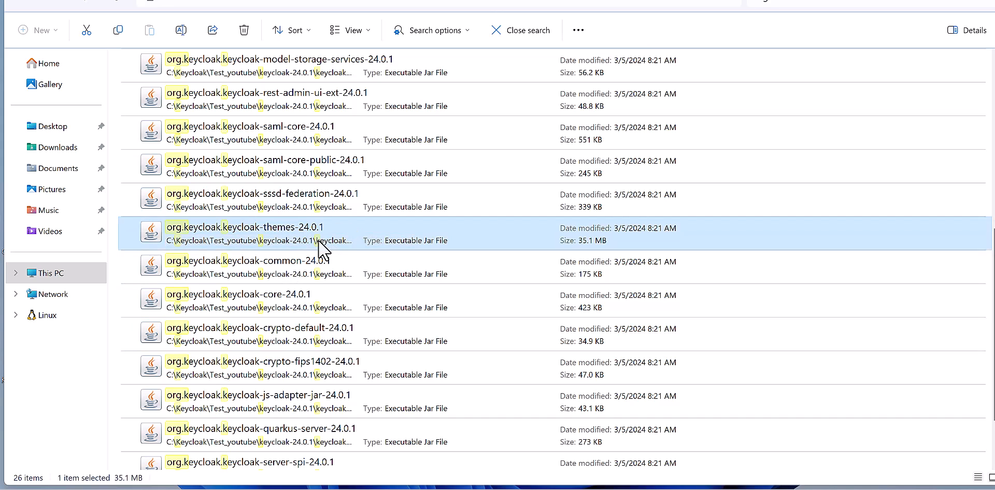
mouse_move(291, 242)
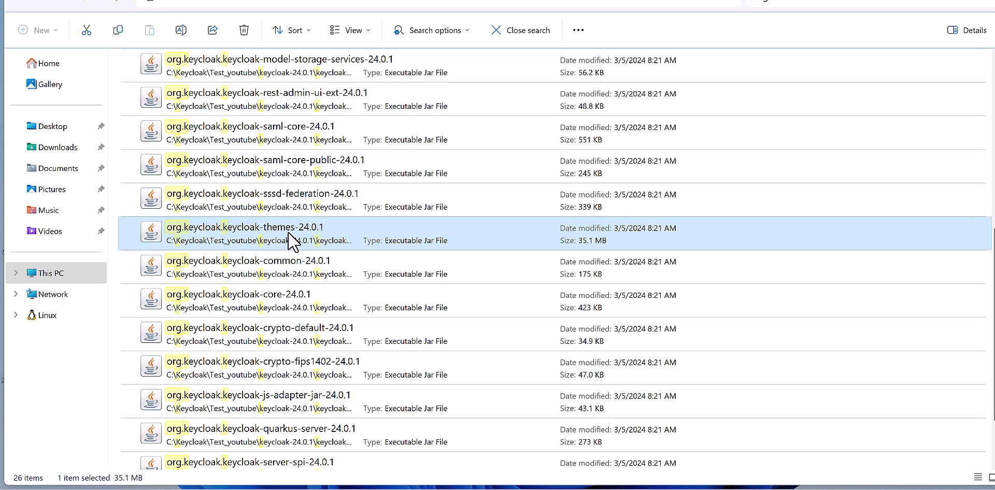
mouse_move(642, 103)
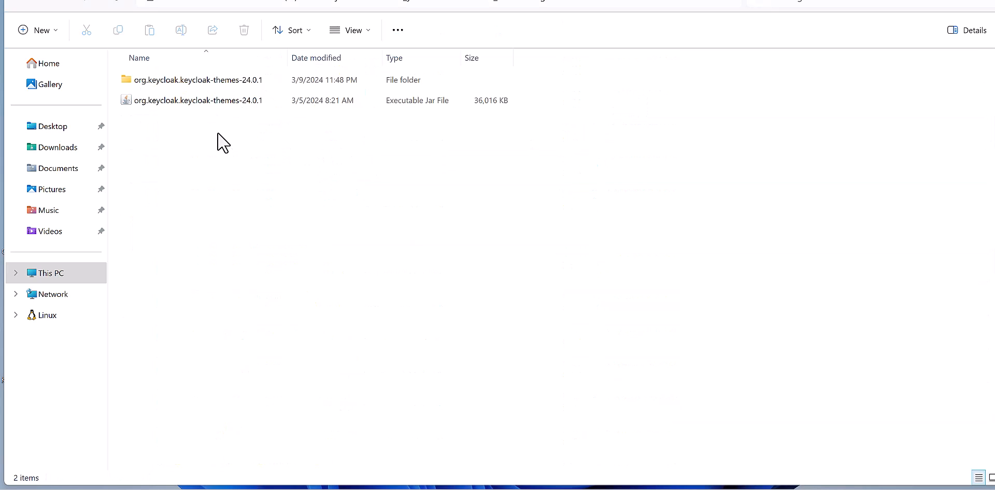
mouse_move(217, 138)
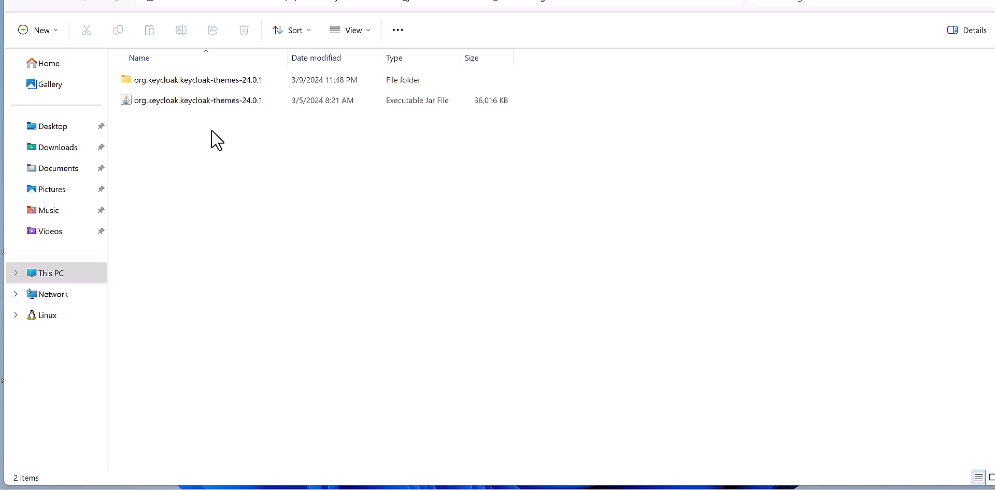
mouse_move(209, 139)
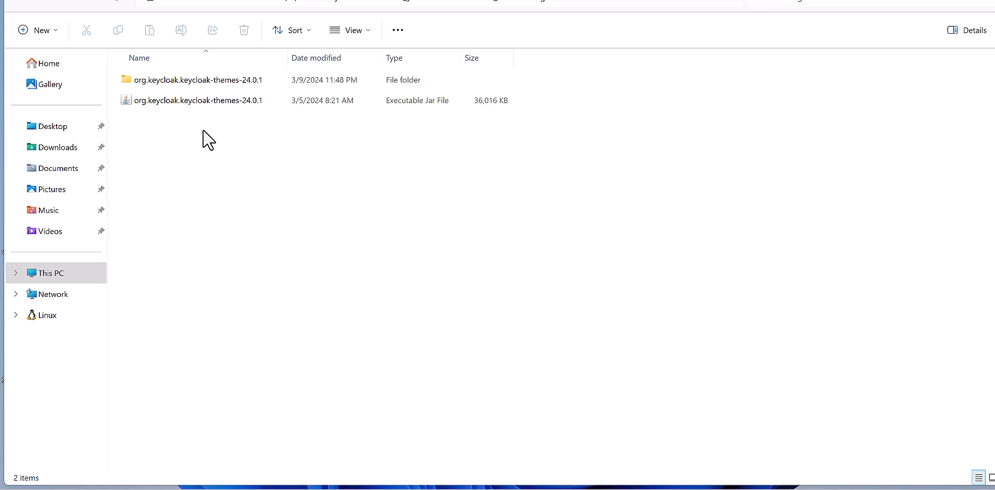
- Open the keycloak-themes jar with WinRAR and browse into its META-INF folder
click(193, 100)
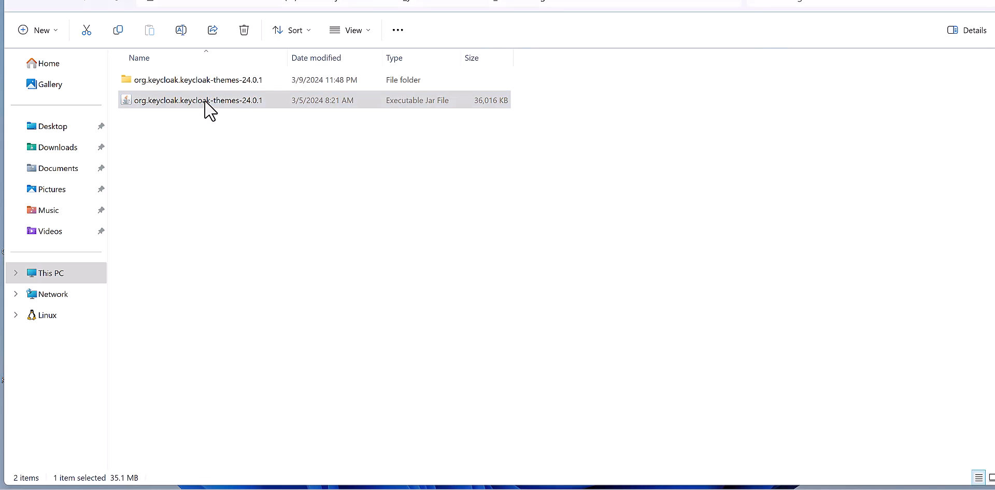
right_click(209, 105)
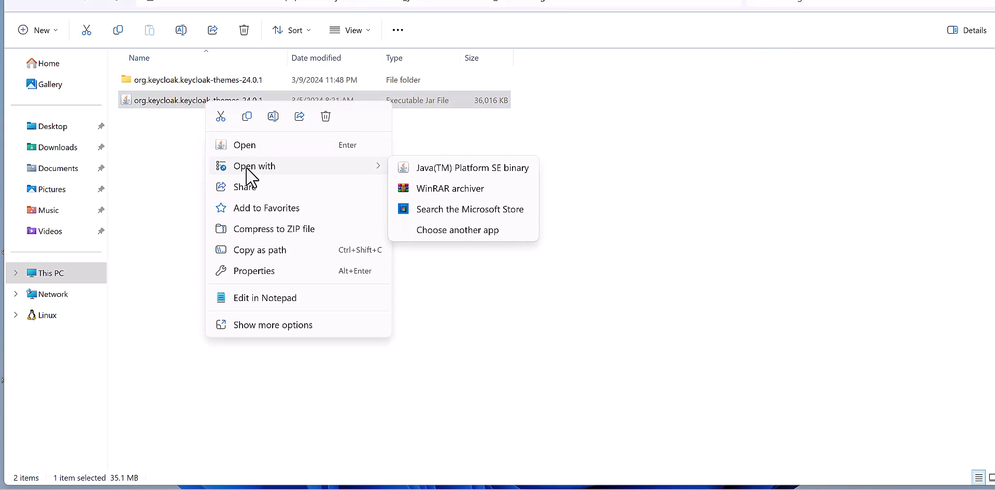
mouse_move(457, 189)
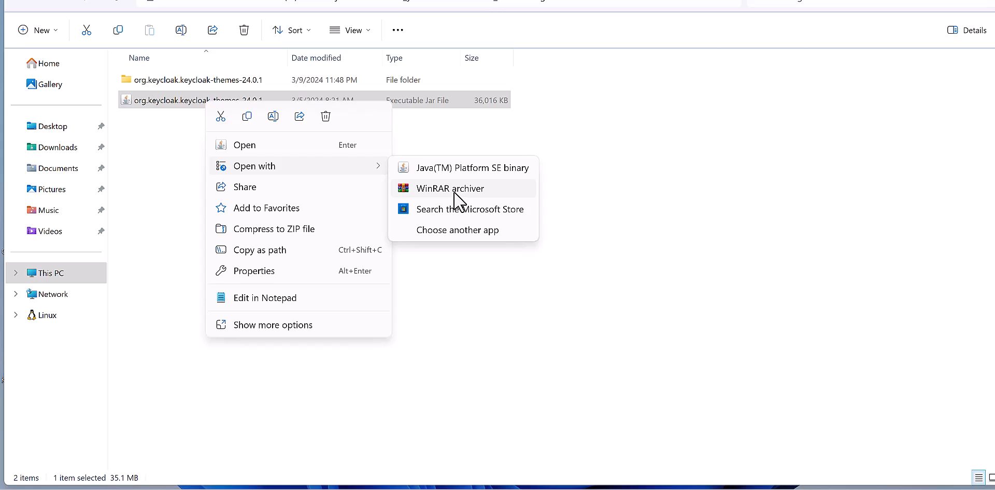
mouse_move(354, 204)
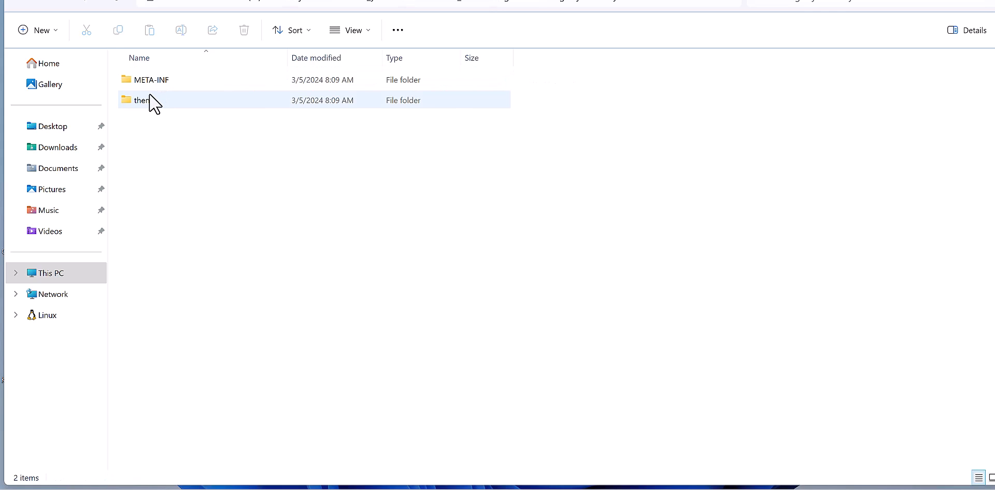
click(150, 140)
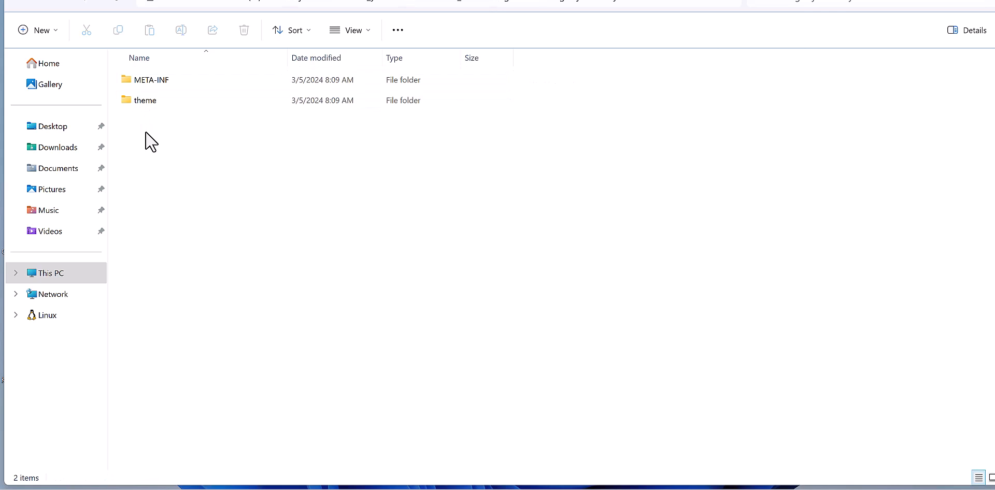
click(145, 100)
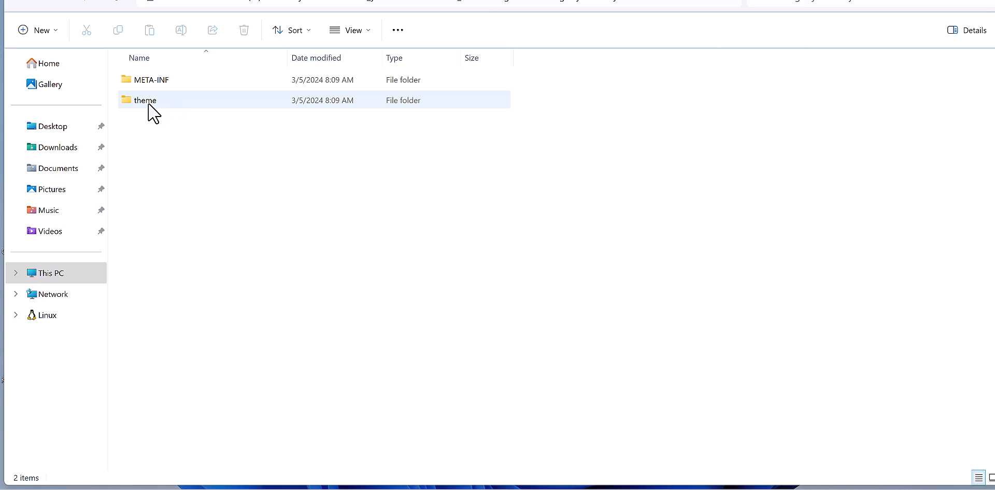
click(150, 79)
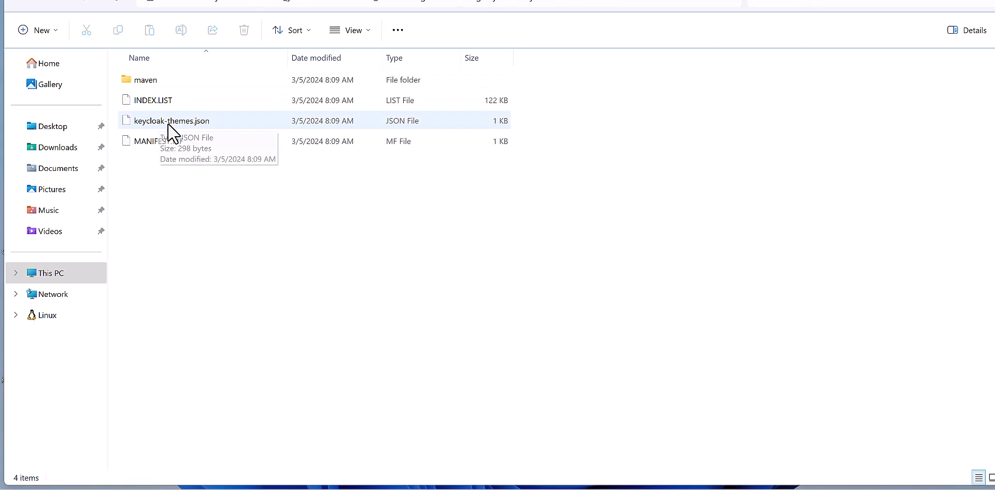
mouse_move(327, 346)
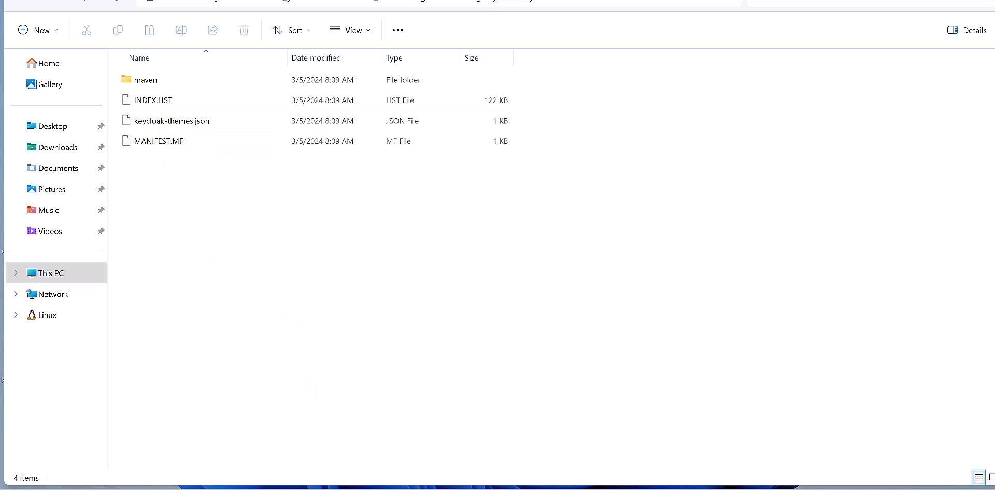
- Open keycloak-themes.json in Sublime Text 3 and highlight the base, keycloak and keycloak.v2 entries
text(sublime Text 3)
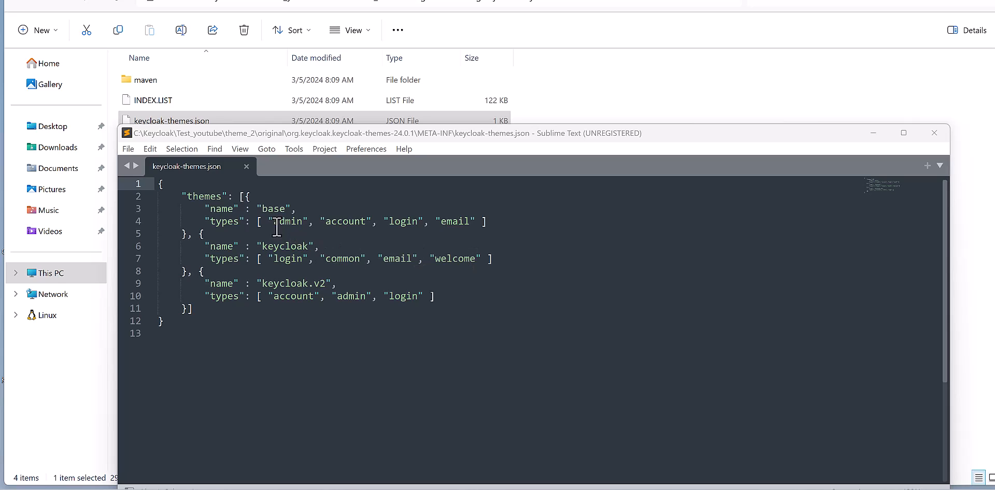
double_click(272, 209)
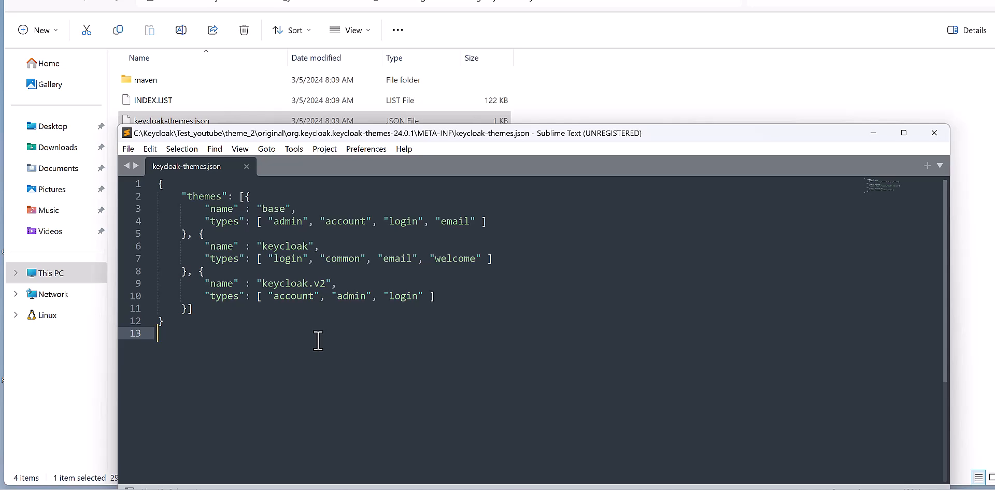
mouse_move(285, 223)
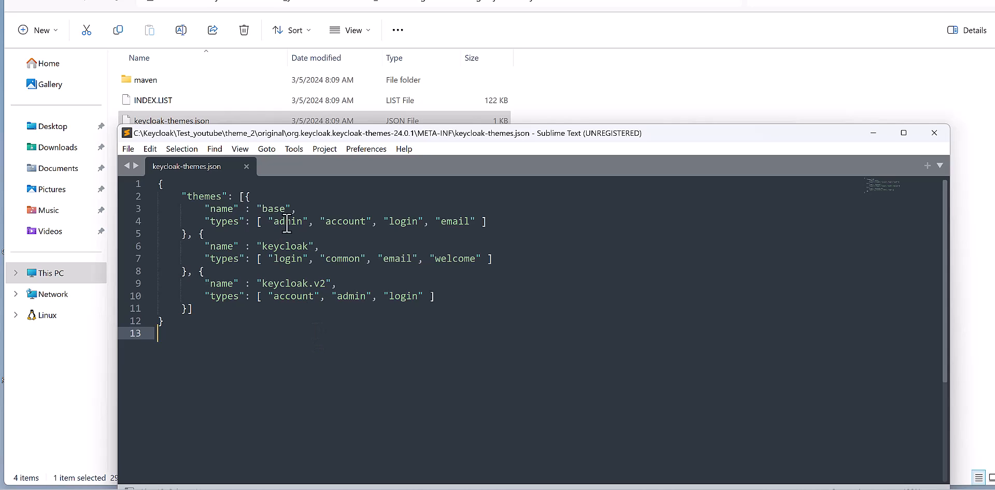
double_click(286, 259)
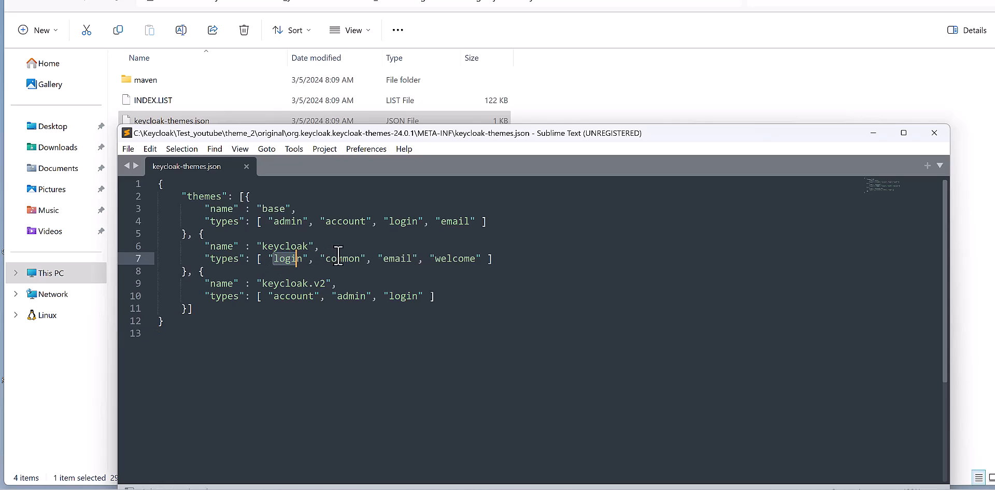
double_click(454, 259)
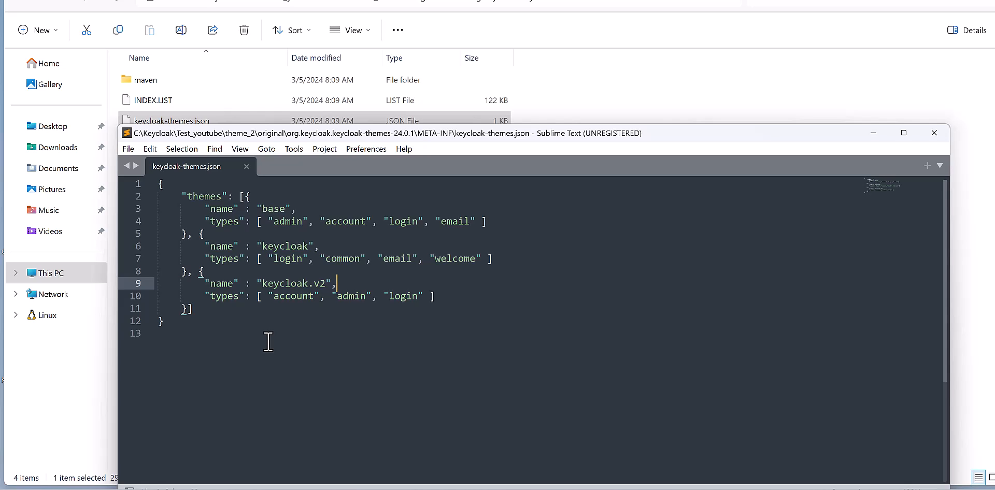
mouse_move(385, 209)
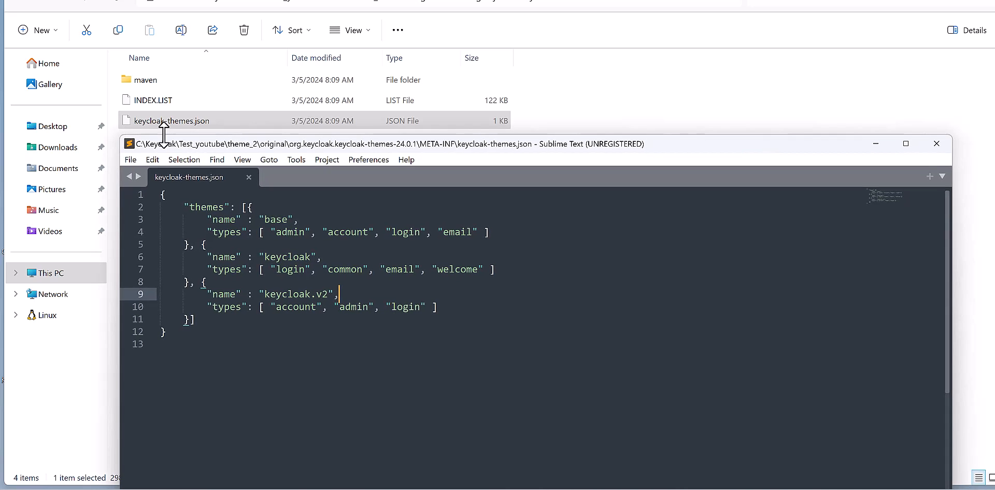
click(172, 121)
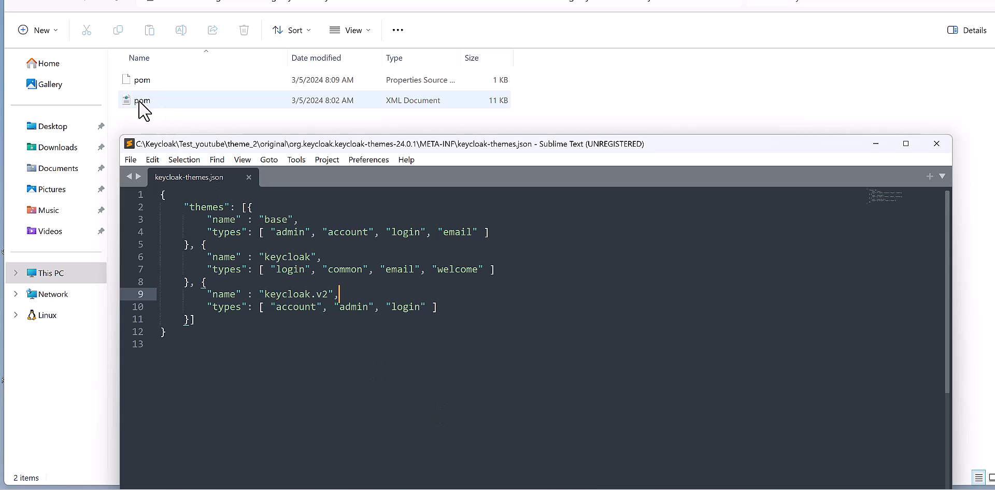
- Open the keycloak-themes pom.xml in Sublime Text and scroll through its properties and excludes
double_click(142, 100)
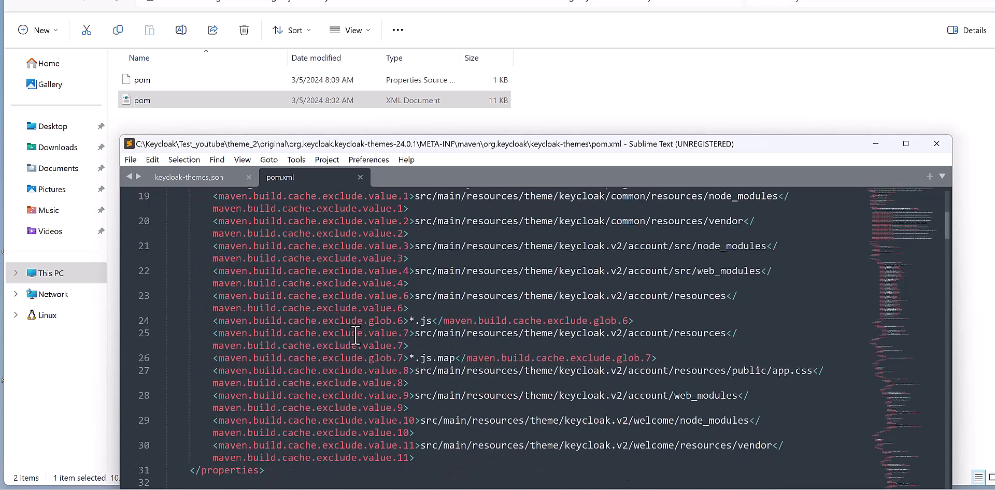
scroll(down, 3)
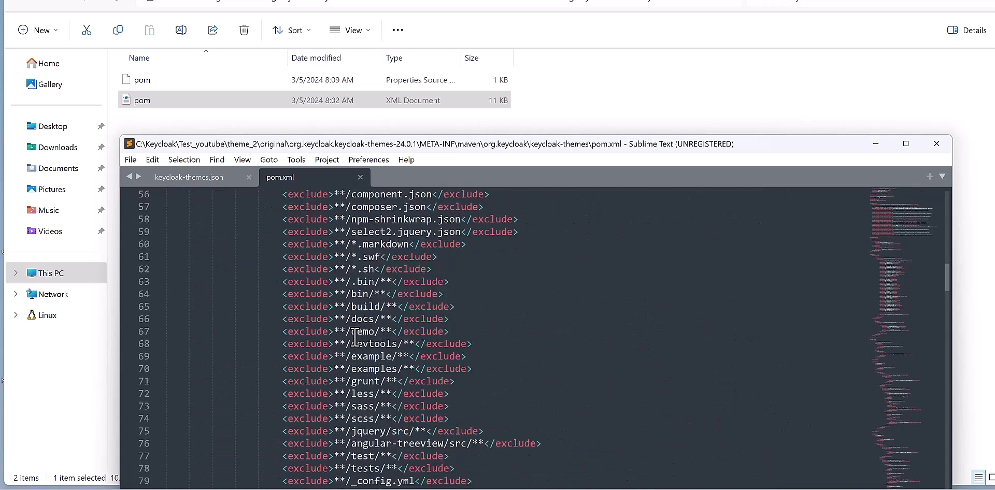
scroll(down, 3)
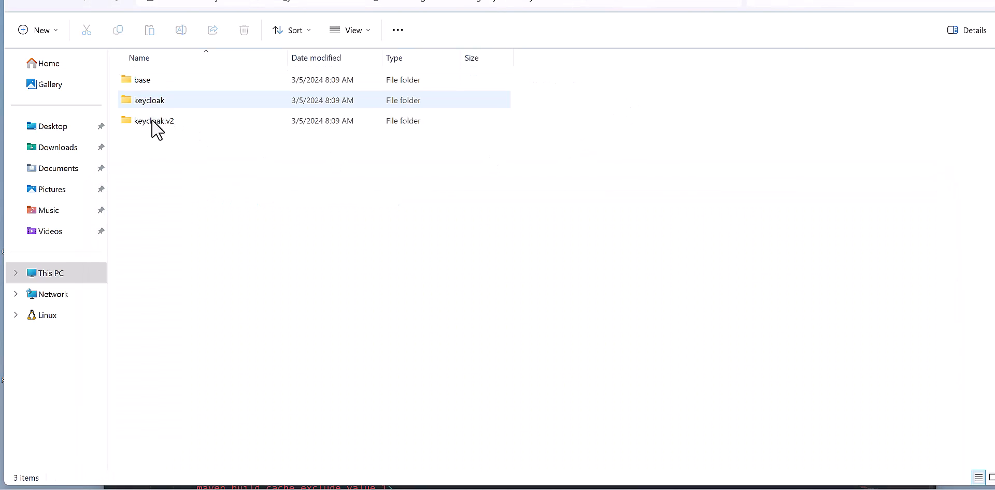
- Browse keycloak.v2's login folder, then open the 41-item base login folder of templates
click(170, 166)
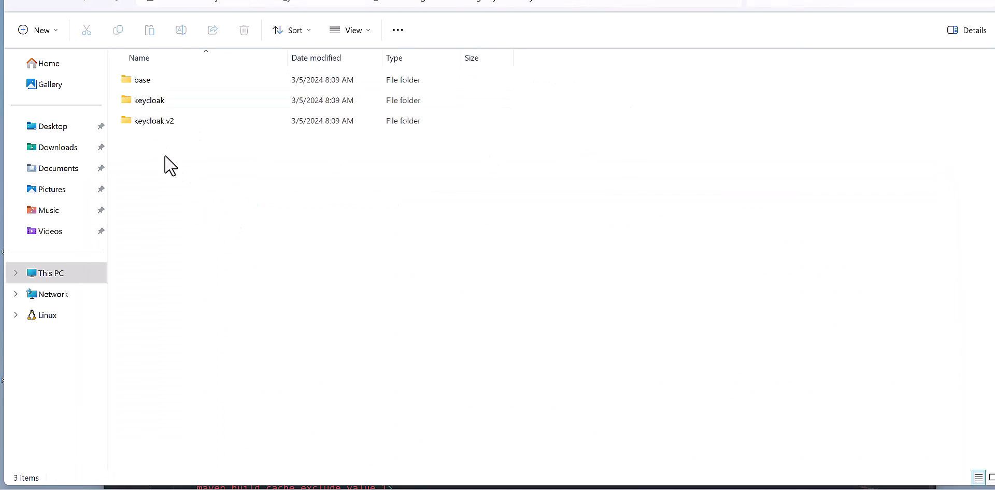
mouse_move(150, 85)
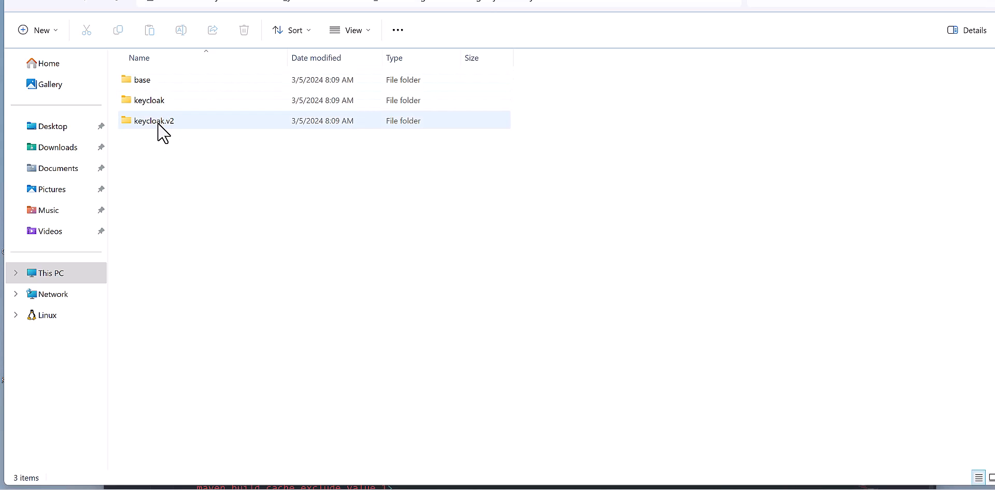
mouse_move(155, 121)
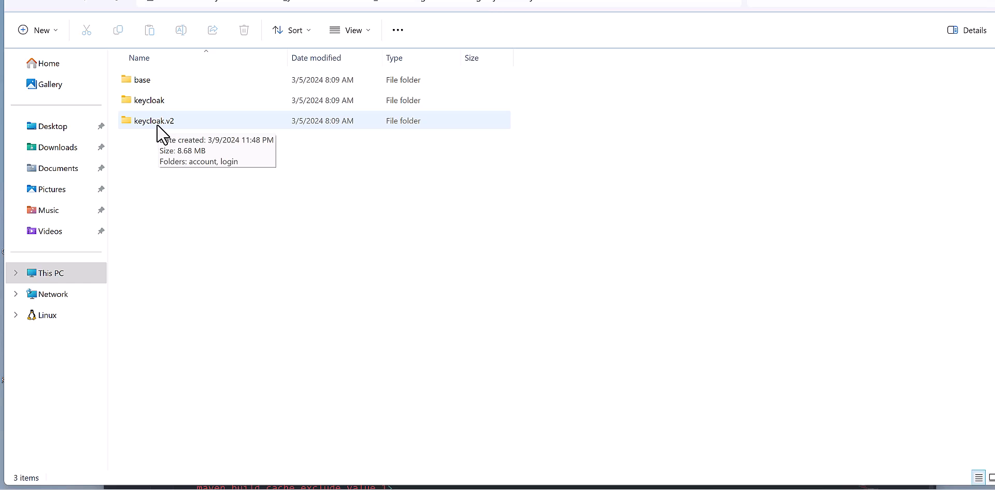
double_click(154, 121)
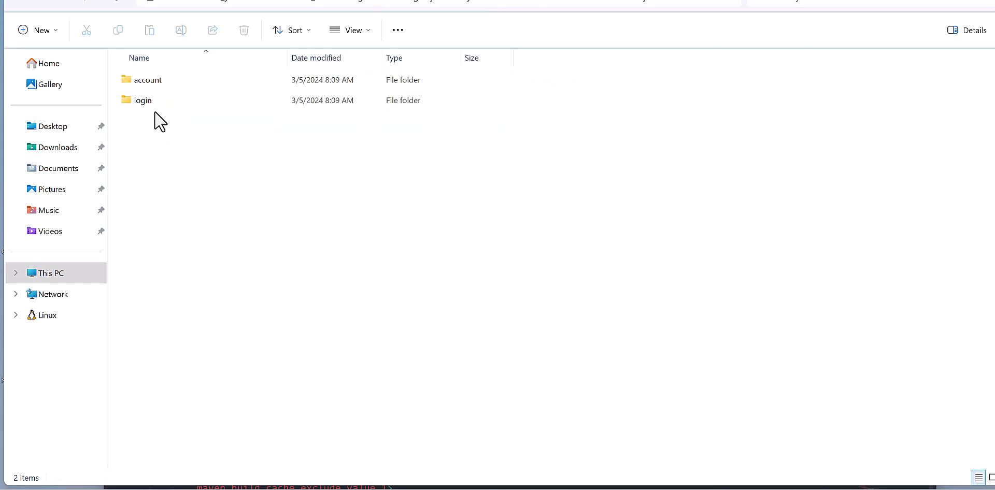
click(143, 100)
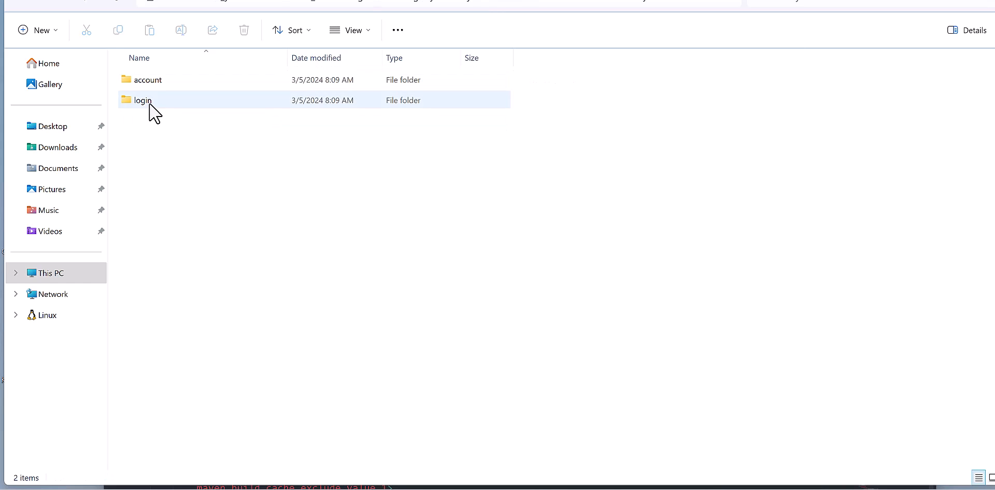
mouse_move(142, 100)
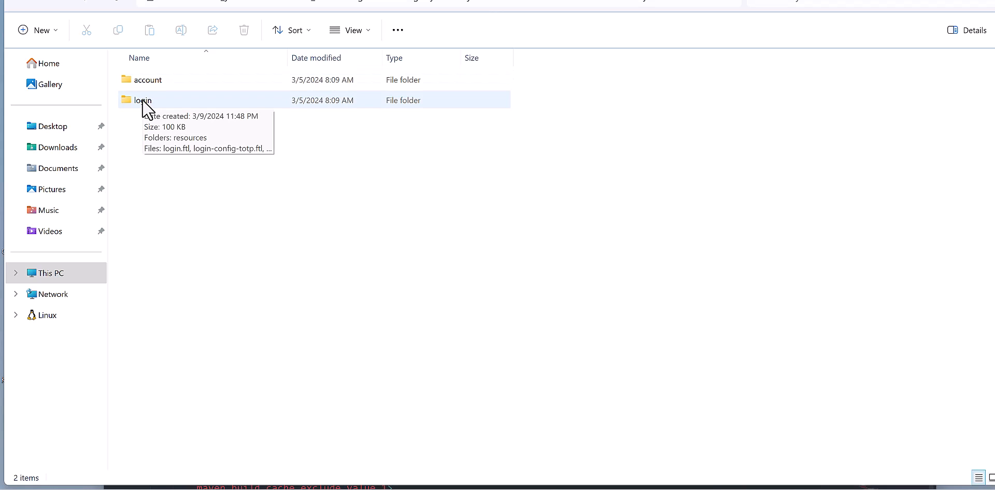
mouse_move(181, 196)
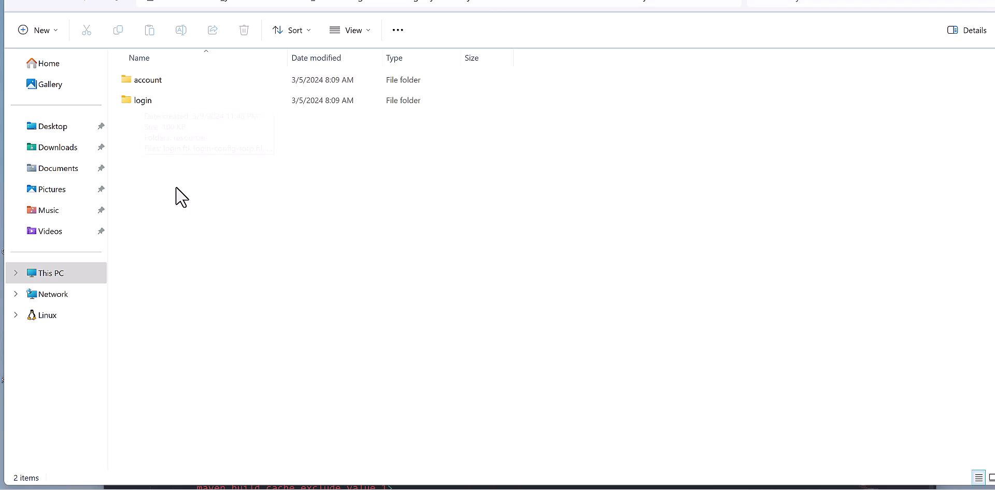
click(142, 100)
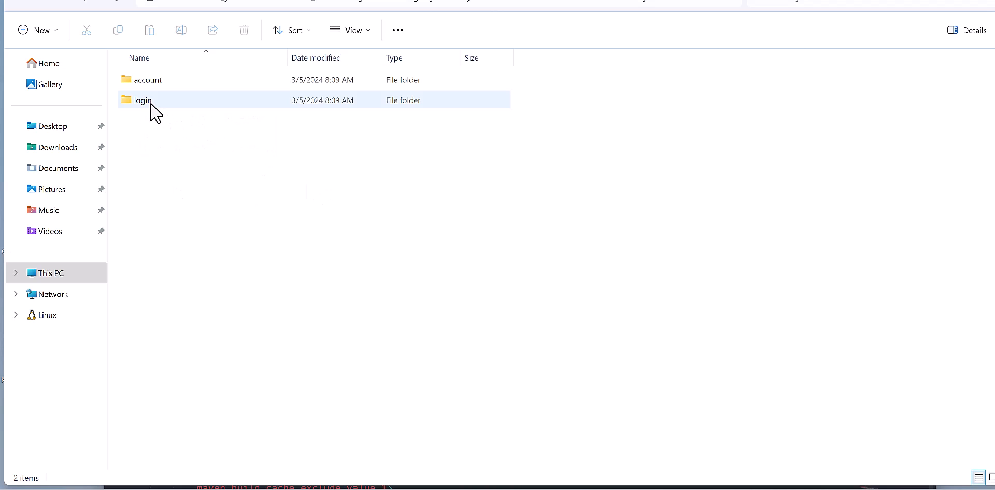
double_click(142, 100)
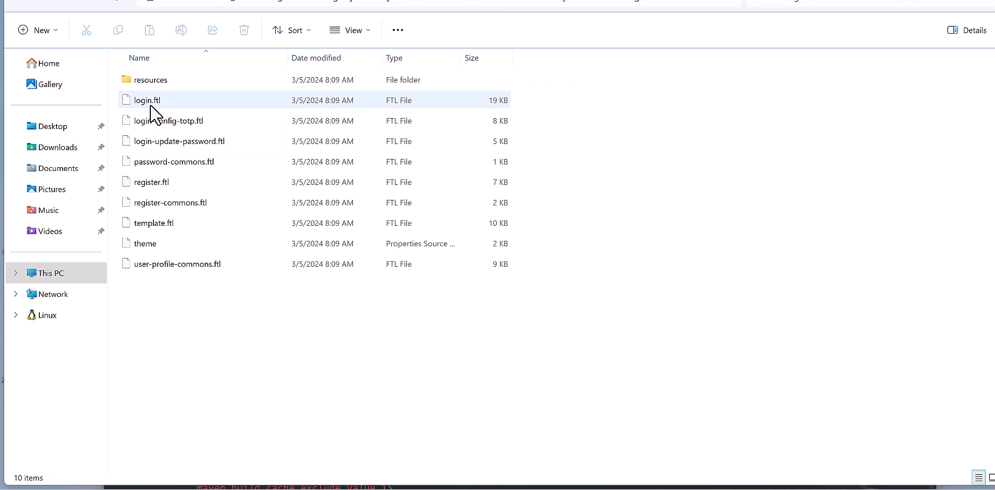
click(150, 80)
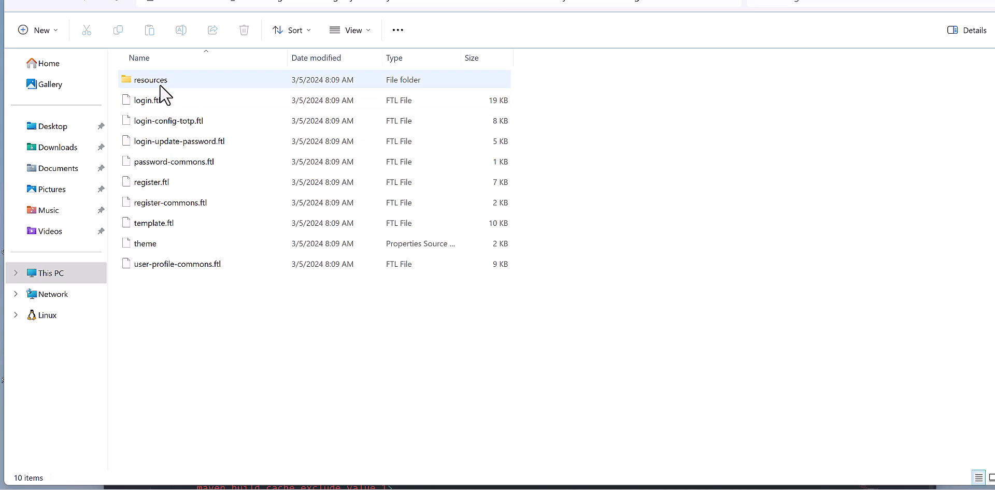
mouse_move(32, 10)
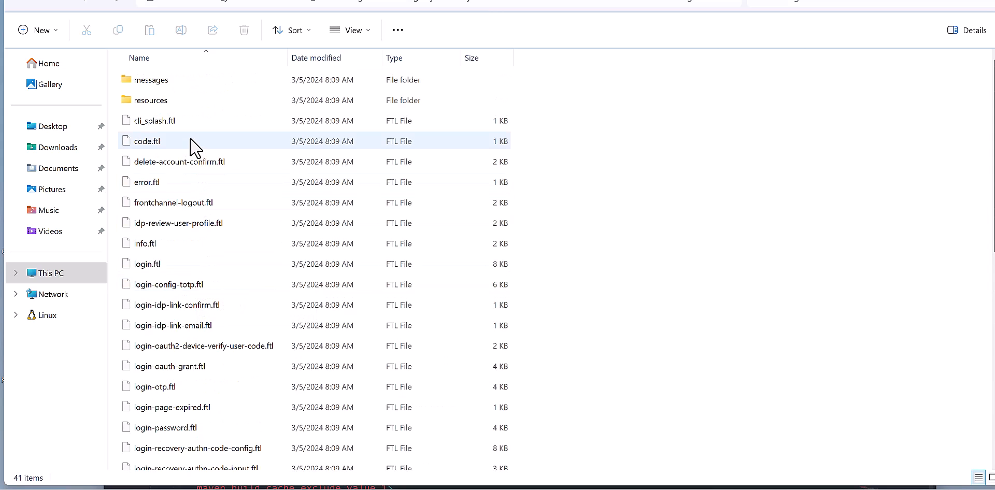
mouse_move(147, 141)
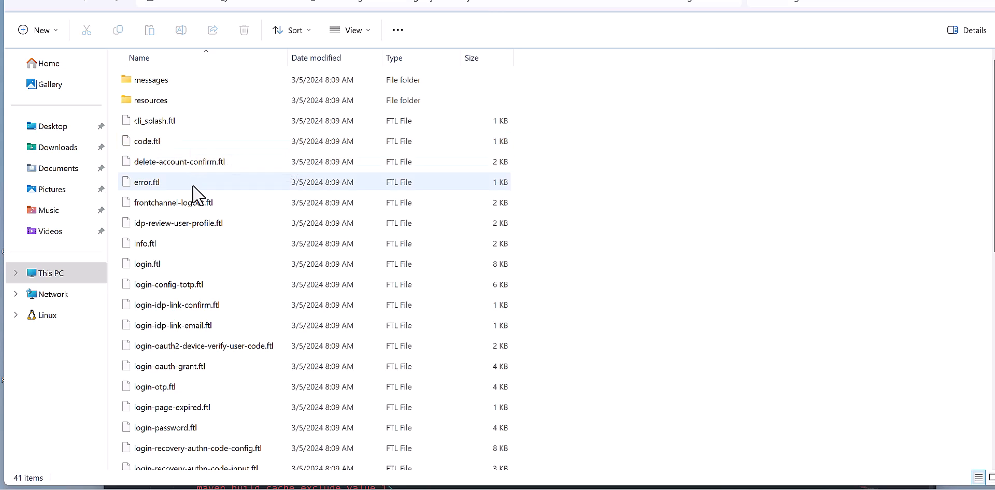
scroll(down, 3)
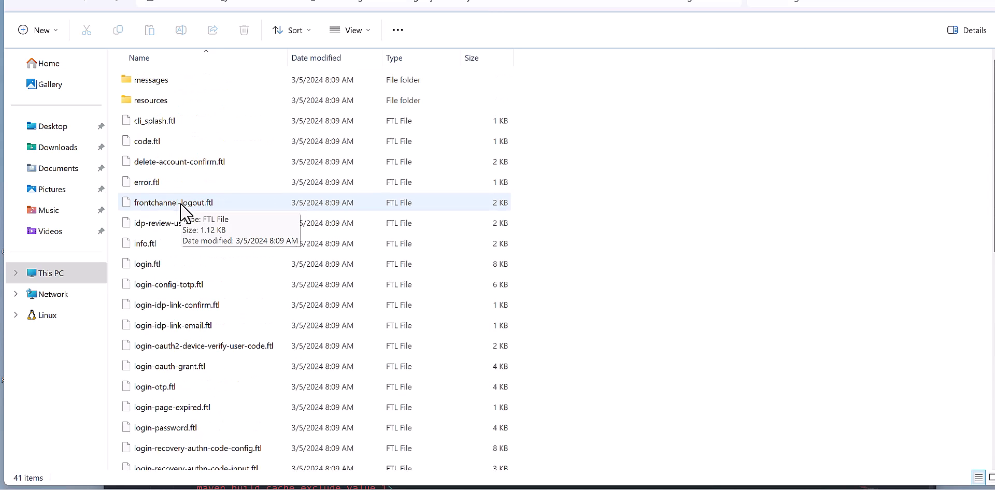
mouse_move(34, 11)
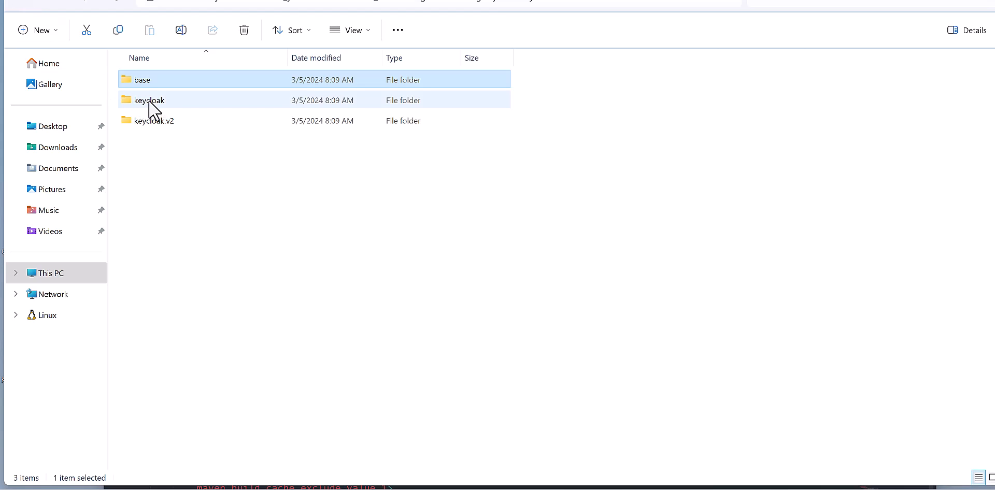
- Browse the keycloak theme's common folder, then return to keycloak.v2/login and select theme.properties
double_click(148, 100)
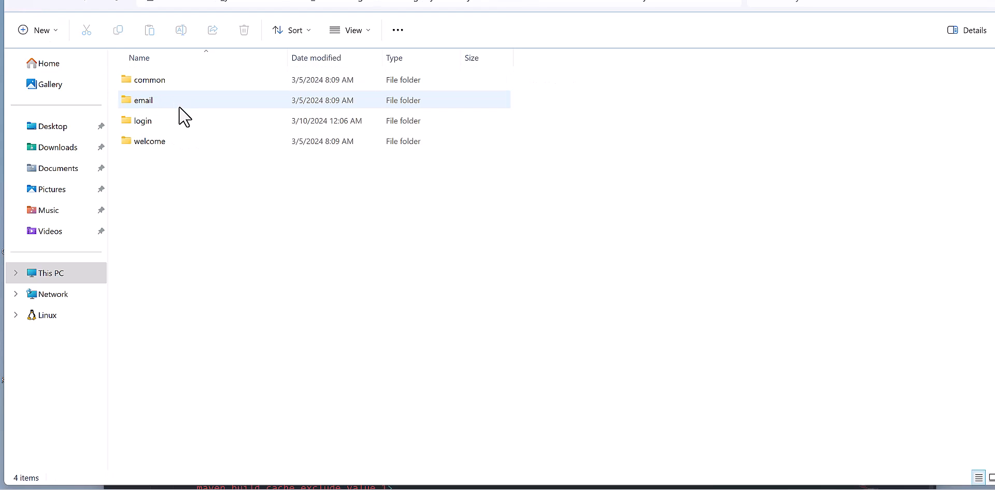
click(150, 79)
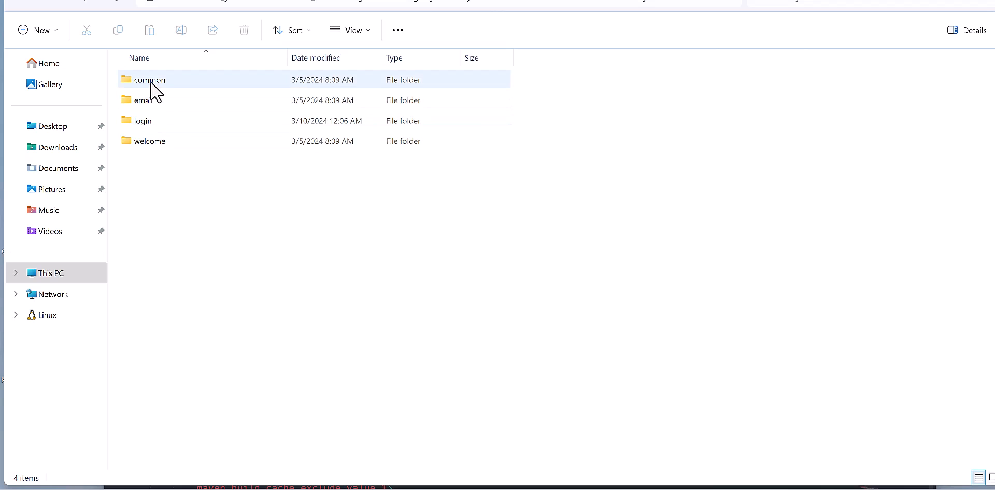
mouse_move(165, 87)
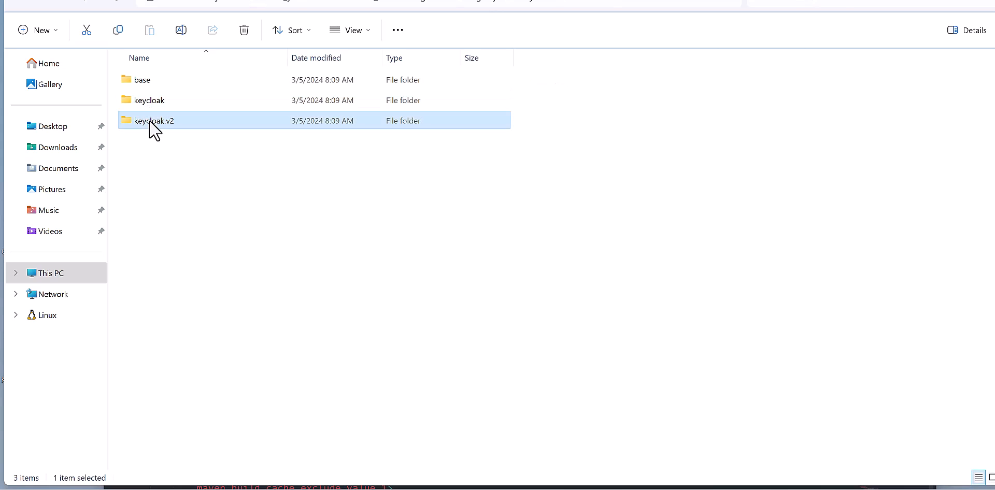
double_click(155, 121)
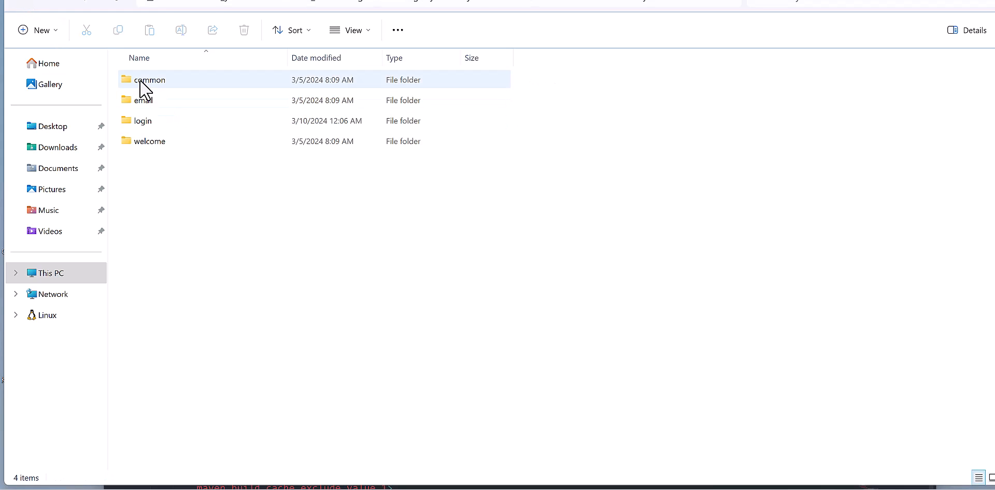
mouse_move(146, 121)
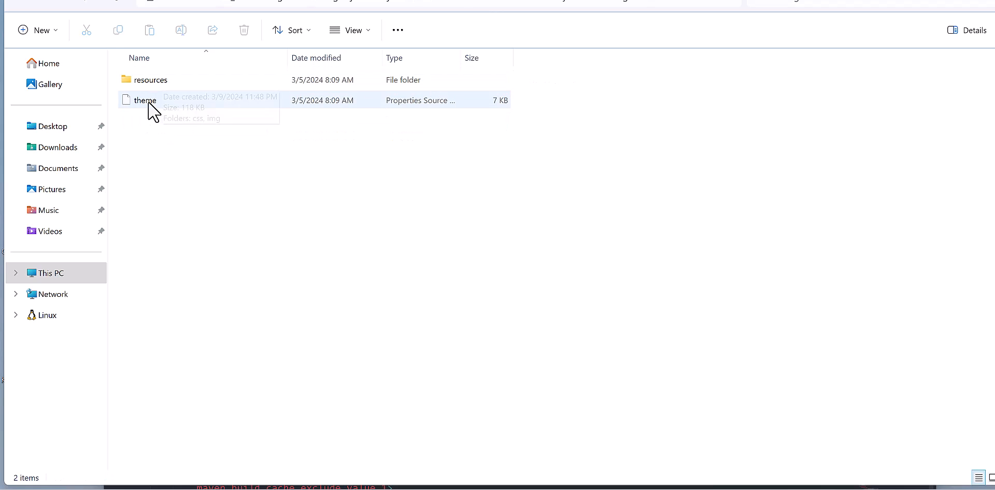
mouse_move(24, 9)
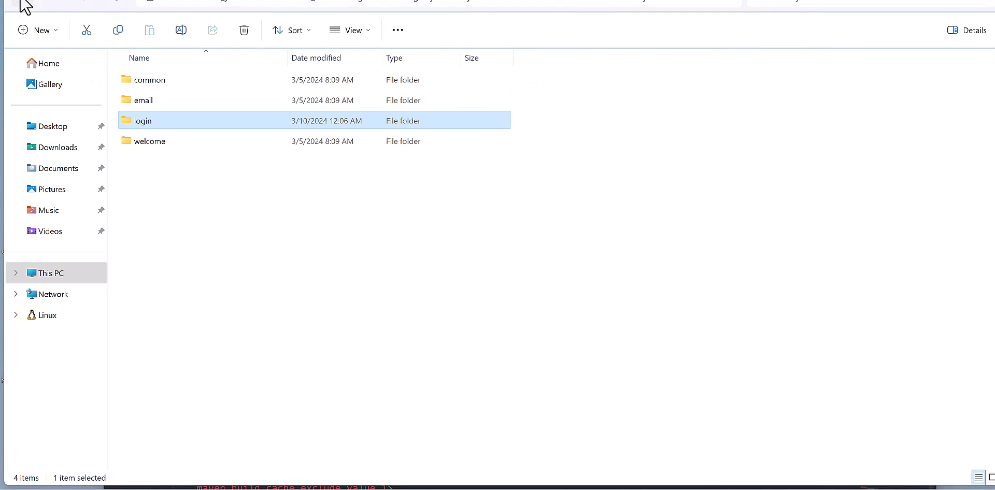
mouse_move(195, 189)
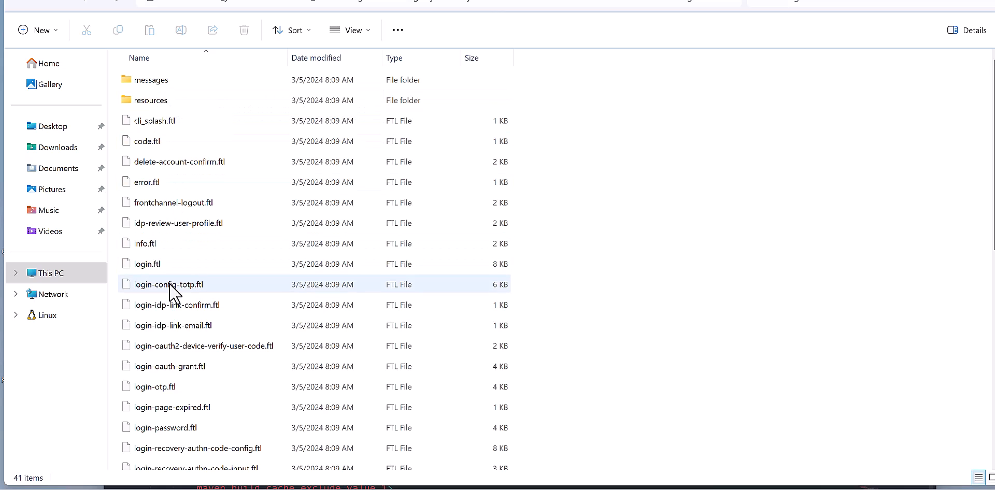
scroll(down, 3)
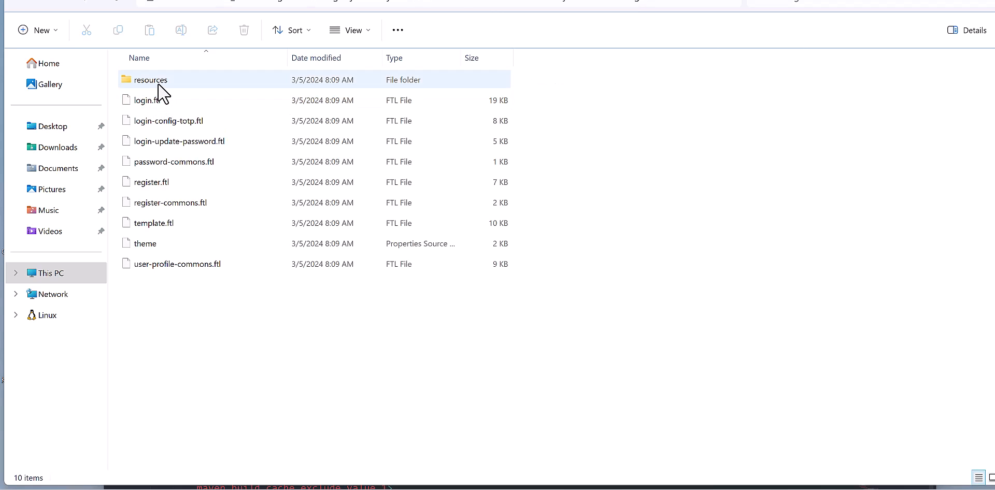
click(193, 297)
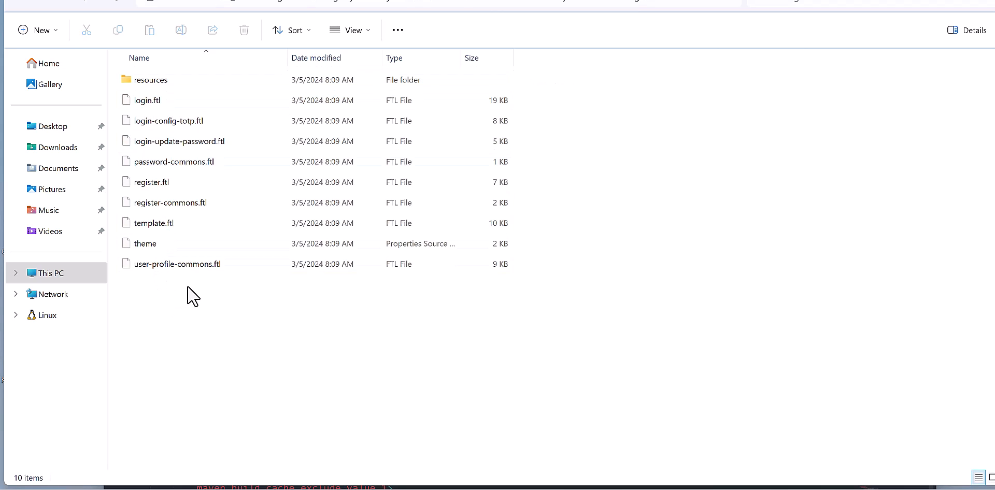
mouse_move(146, 247)
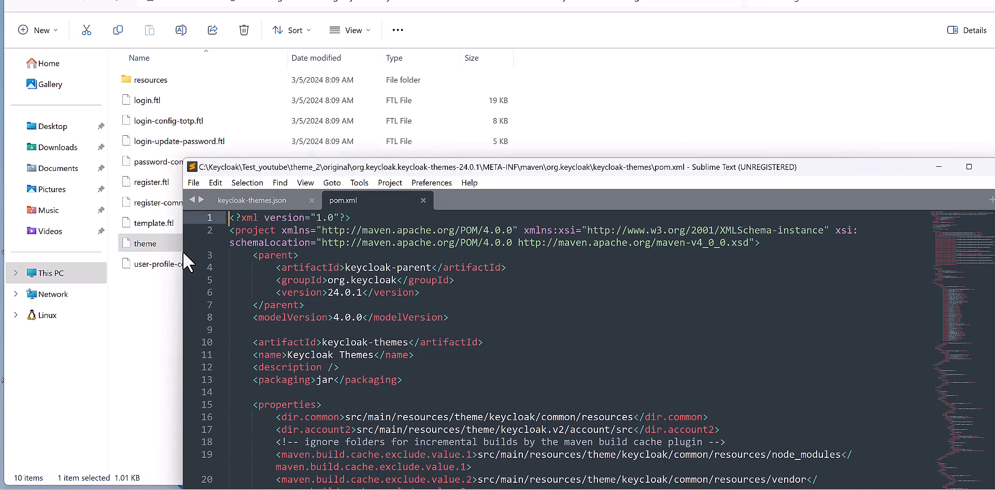
- Open keycloak.v2/login and base/login theme.properties in Sublime, focusing base's supported locales list
click(469, 200)
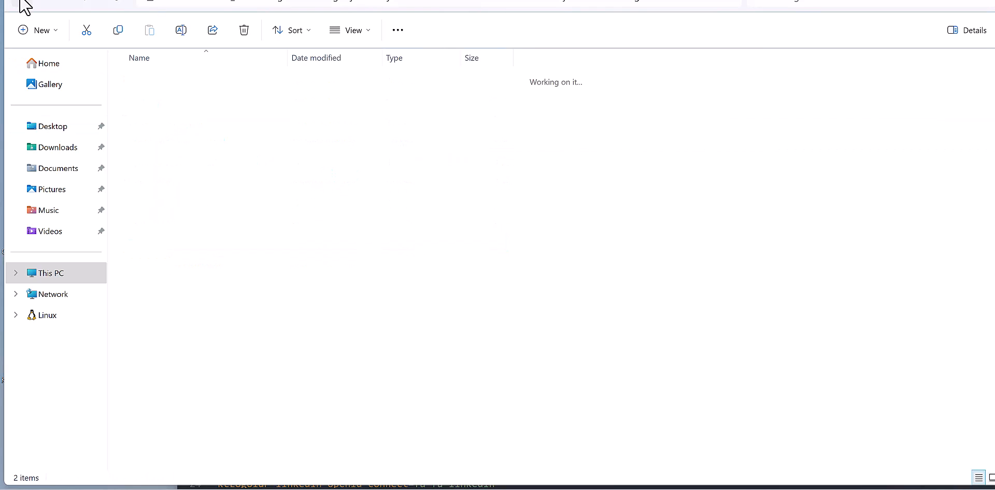
click(159, 79)
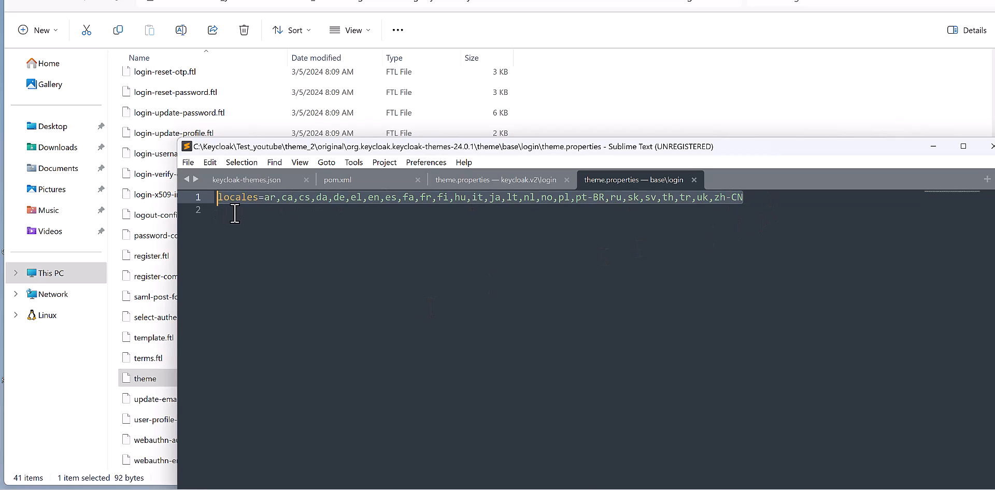
click(498, 179)
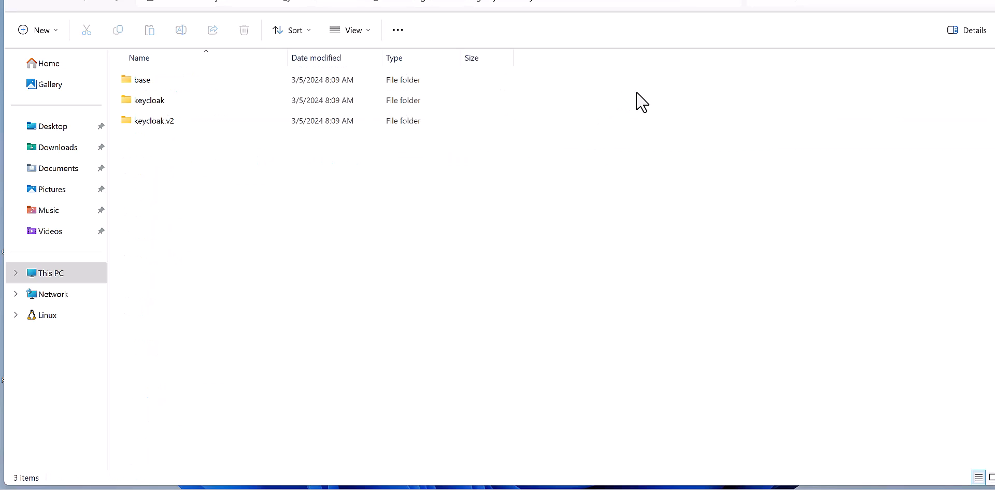
mouse_move(223, 196)
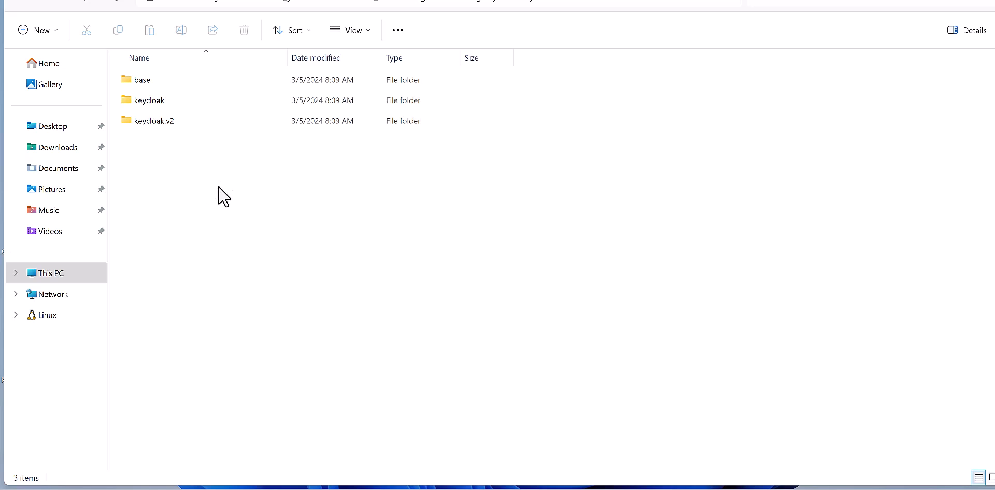
- Browse into base/login's 41-item folder of messages, resources and FTL templates
click(142, 80)
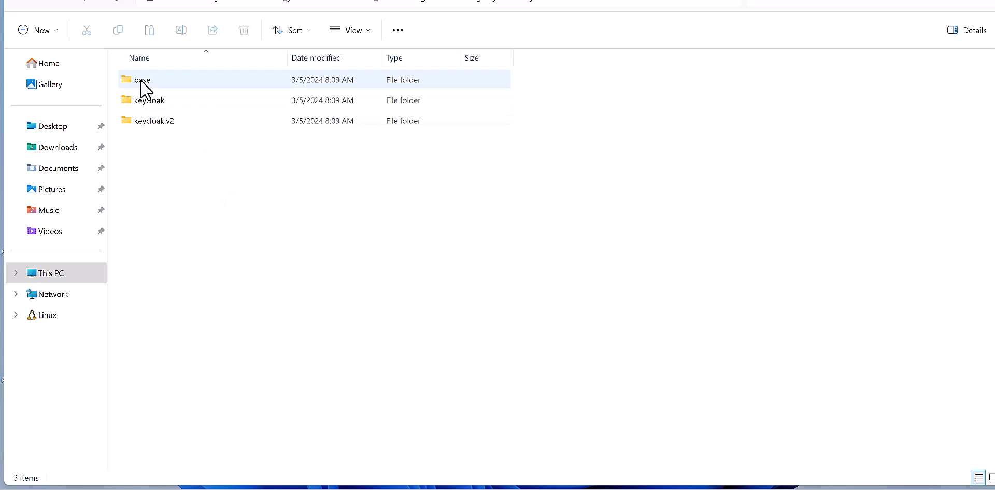
double_click(141, 79)
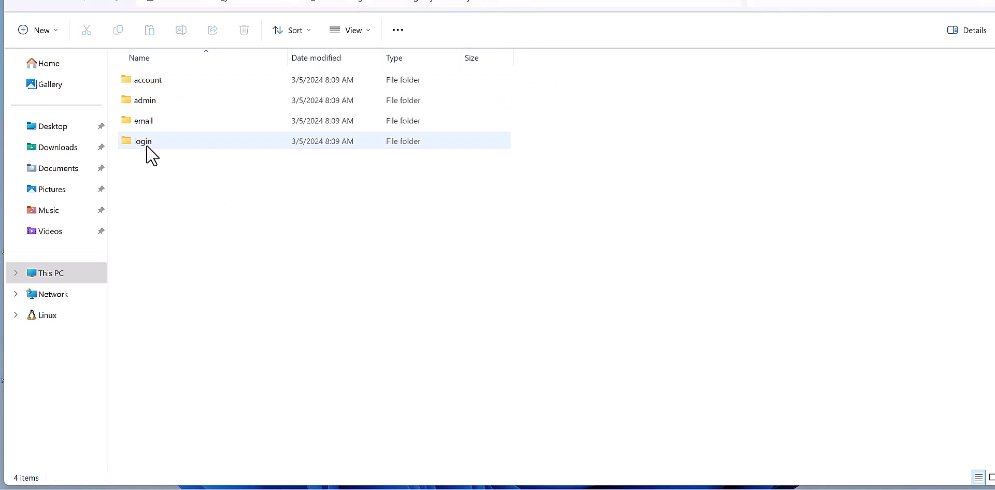
double_click(143, 141)
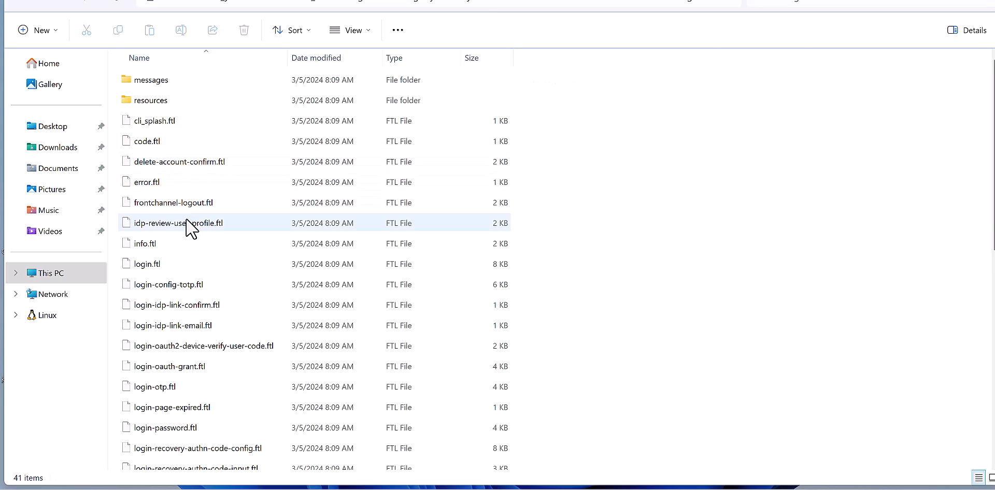
mouse_move(184, 228)
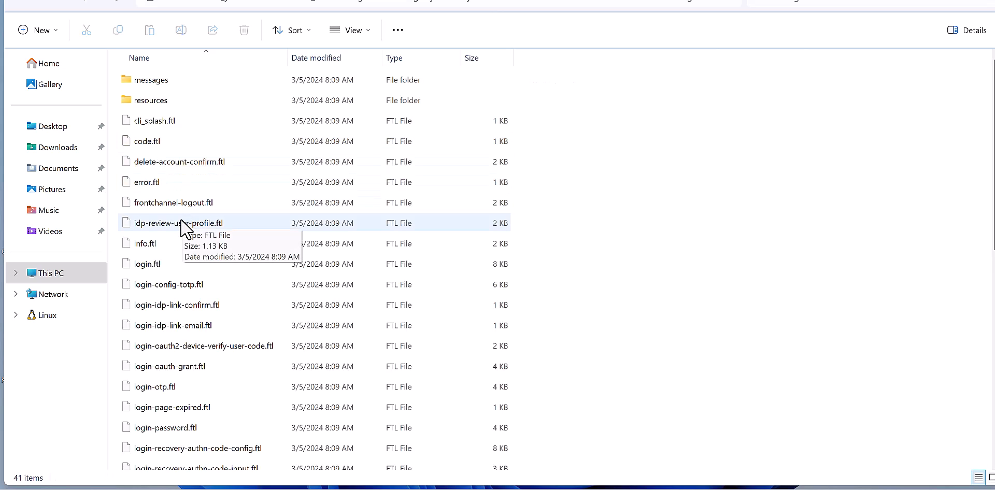
click(147, 141)
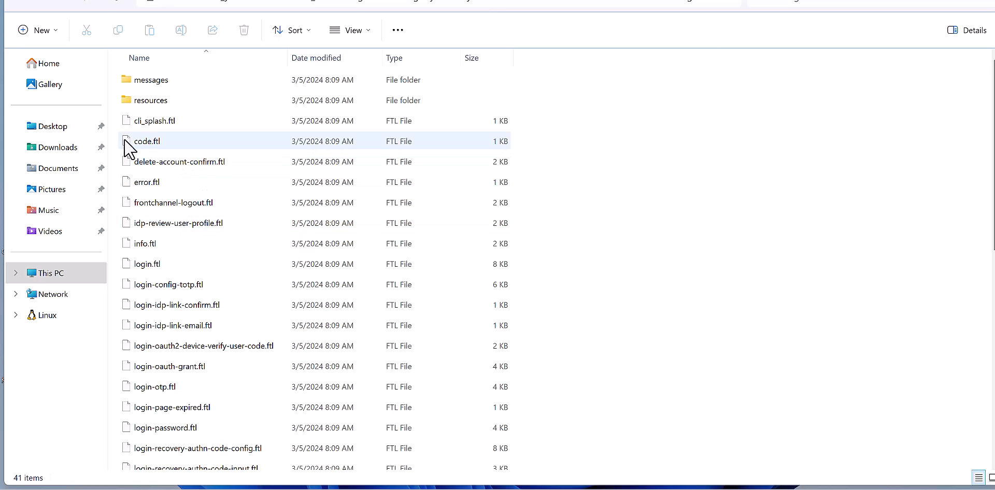
mouse_move(162, 147)
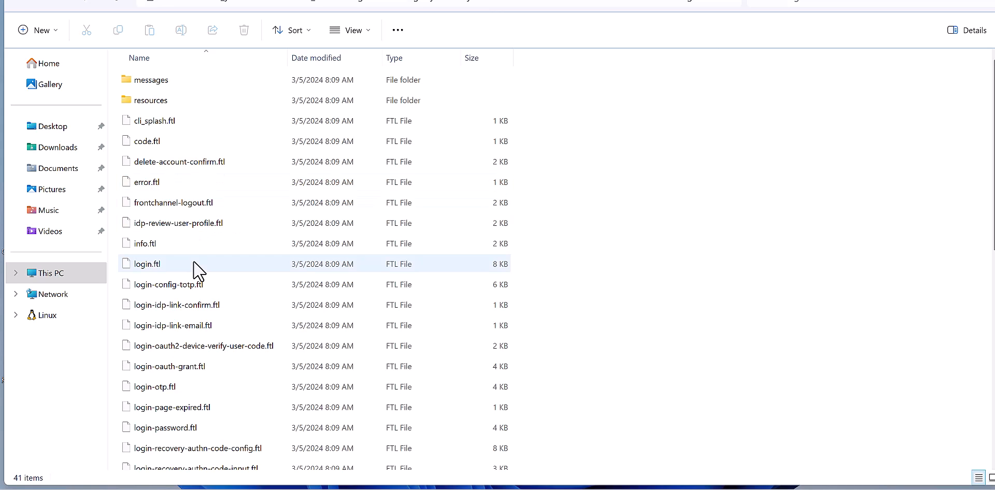
mouse_move(164, 270)
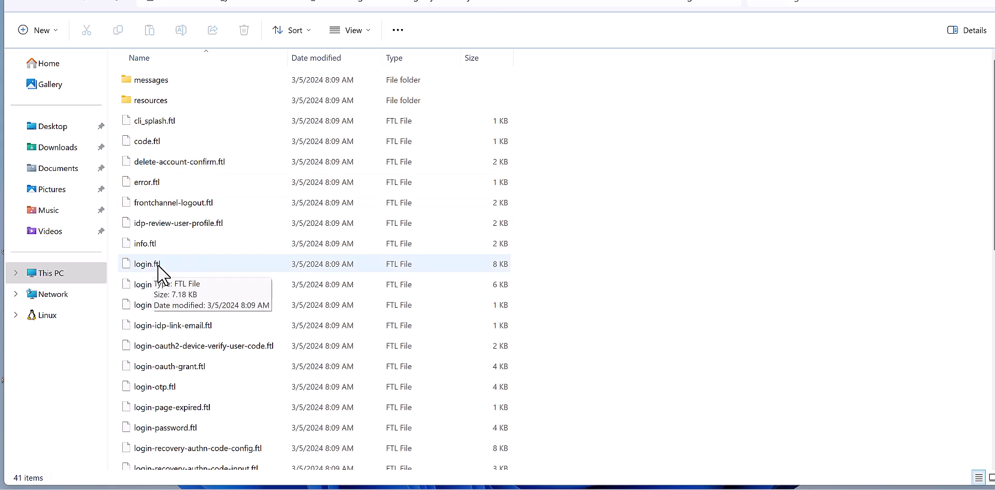
mouse_move(151, 273)
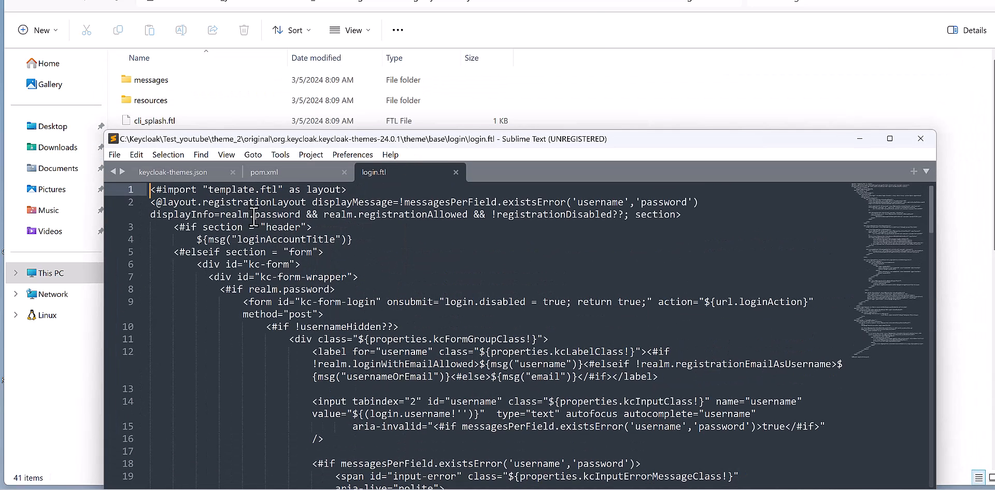
- Open the imported template.ftl as a Sublime tab, then return to login.ftl
double_click(243, 189)
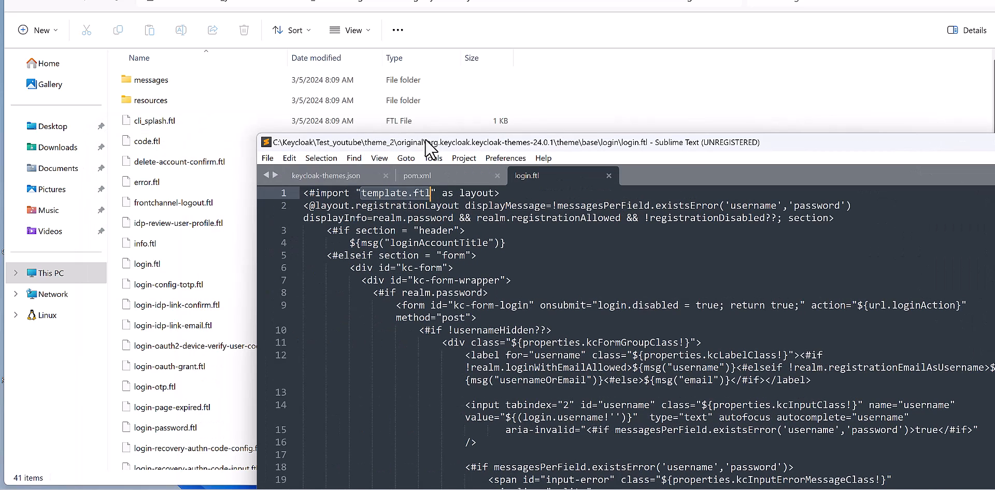
scroll(down, 3)
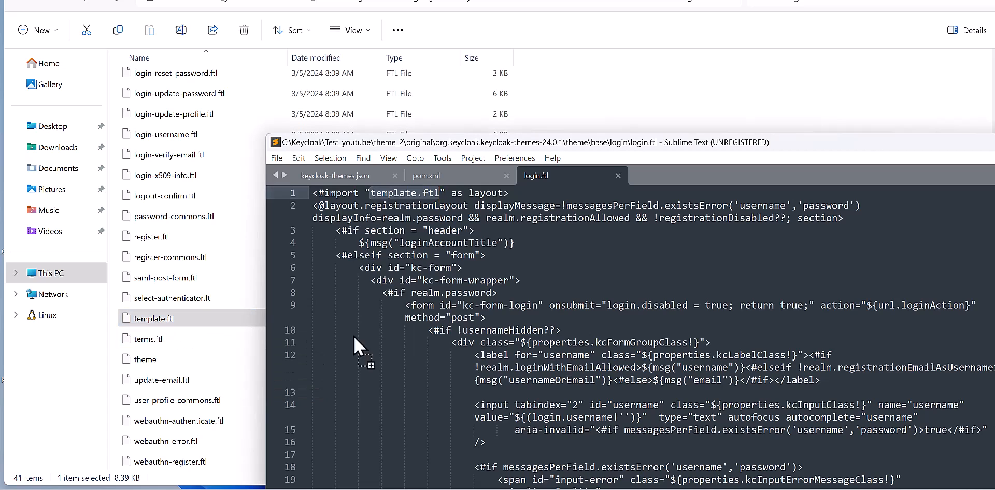
click(654, 176)
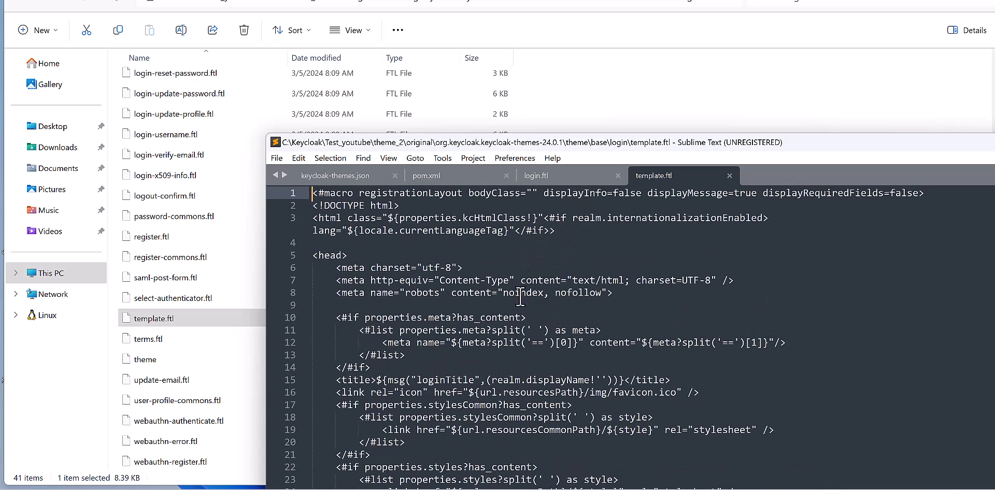
click(537, 175)
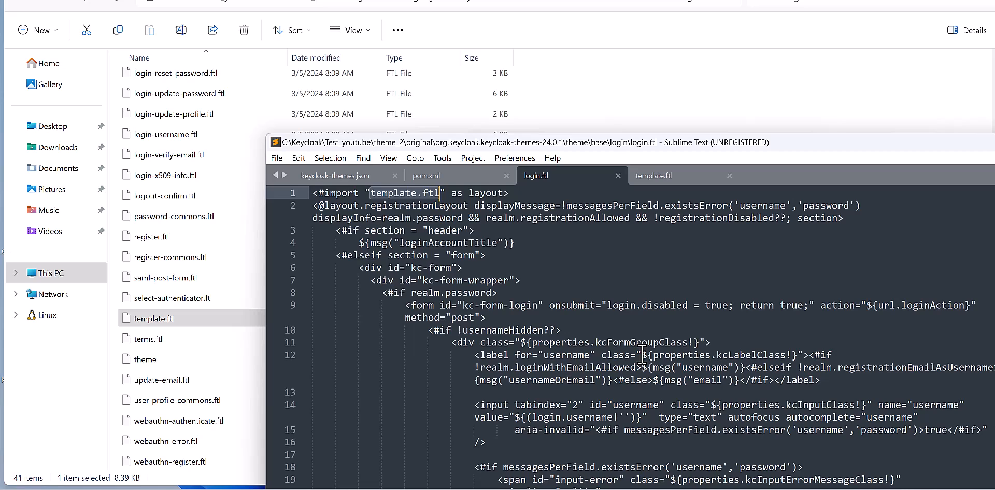
mouse_move(521, 269)
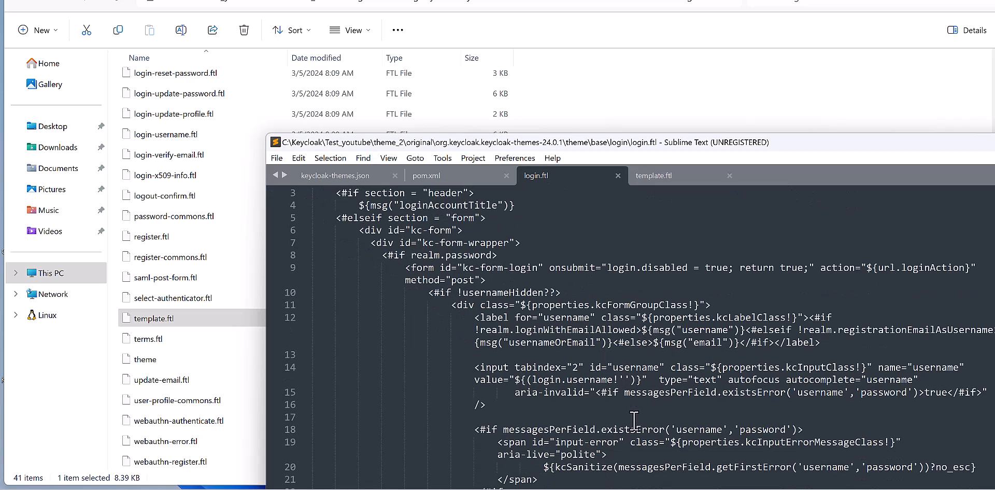
double_click(698, 330)
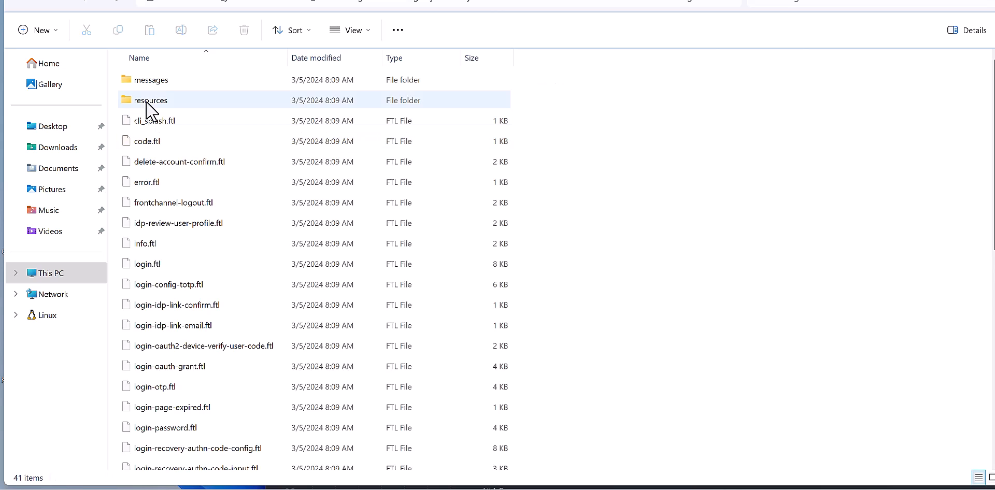
- Open messages_en.properties from the messages folder in Sublime Text
double_click(150, 79)
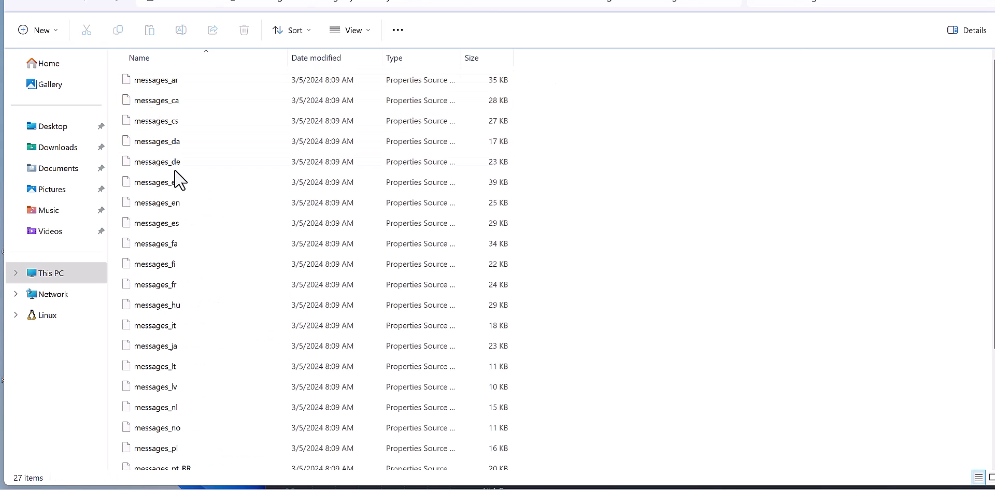
click(156, 182)
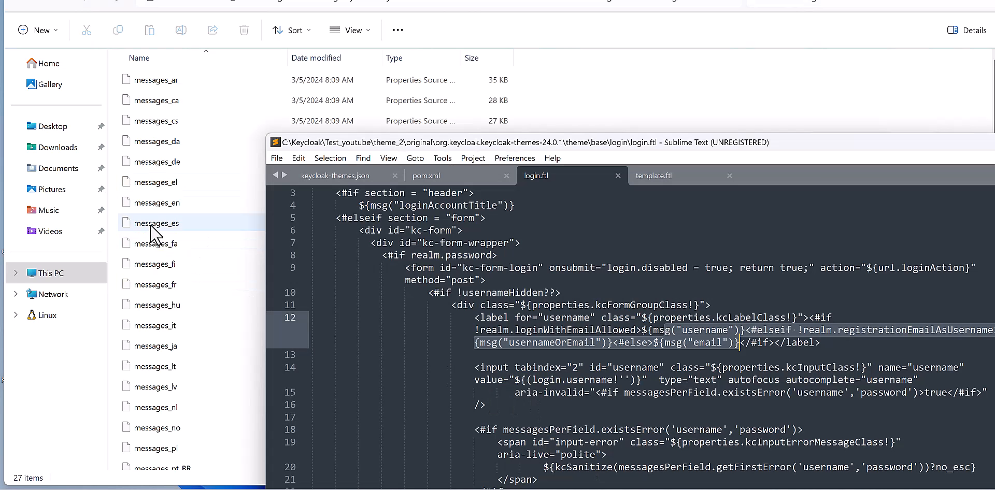
click(157, 202)
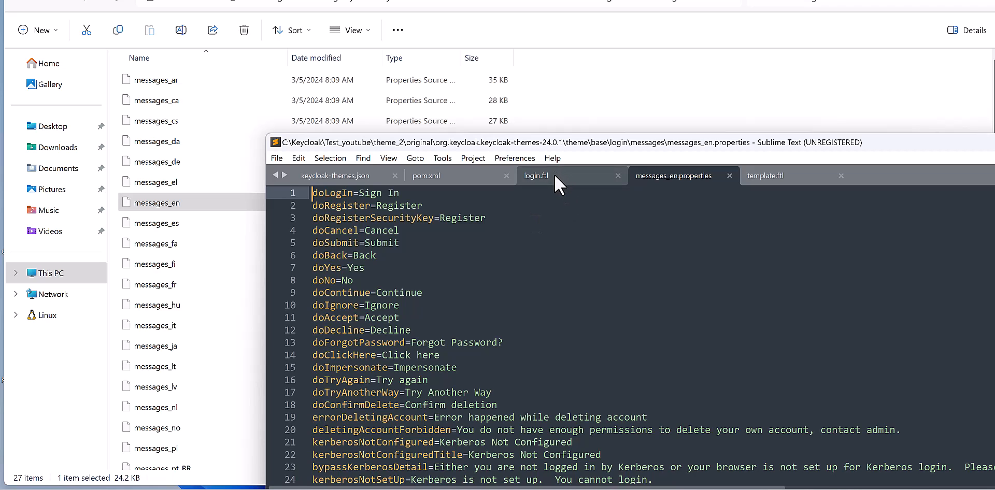
- Scroll through login.ftl to match its msg labels against the English keys
click(536, 175)
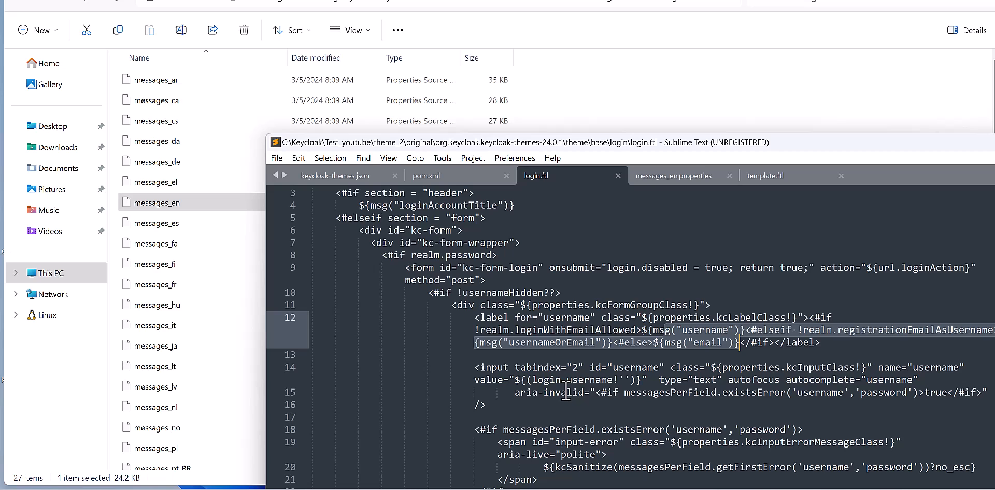
scroll(down, 3)
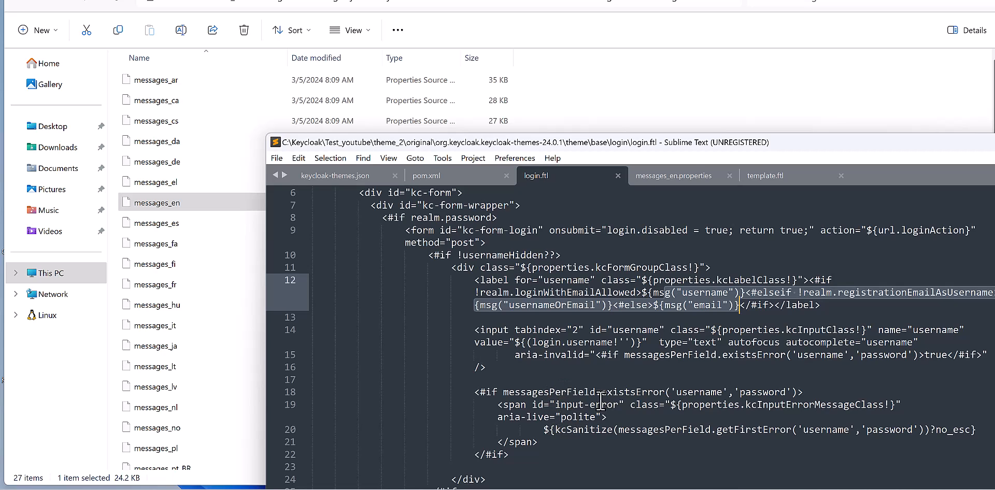
scroll(down, 3)
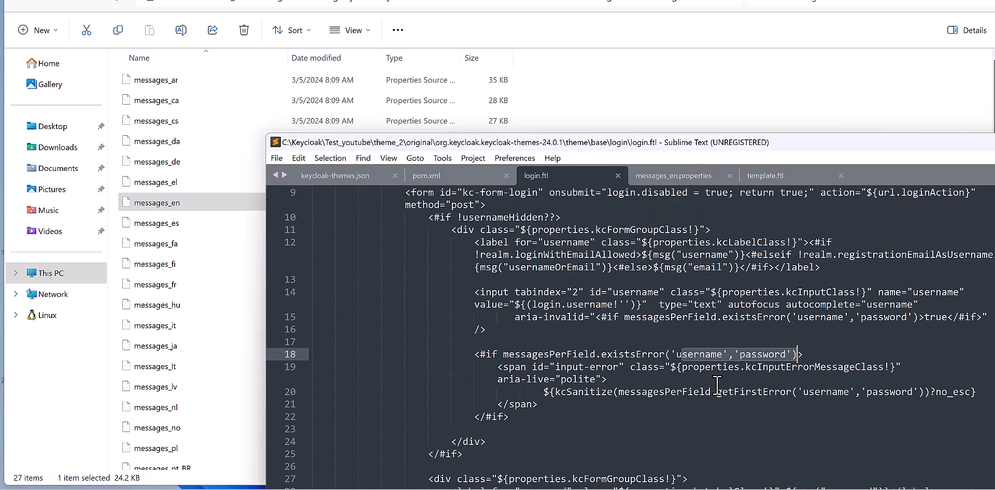
scroll(down, 3)
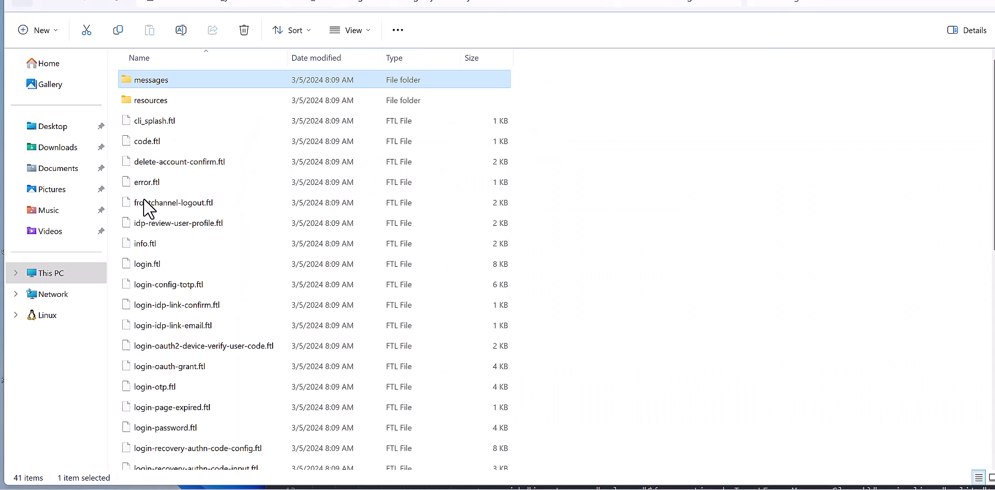
scroll(down, 3)
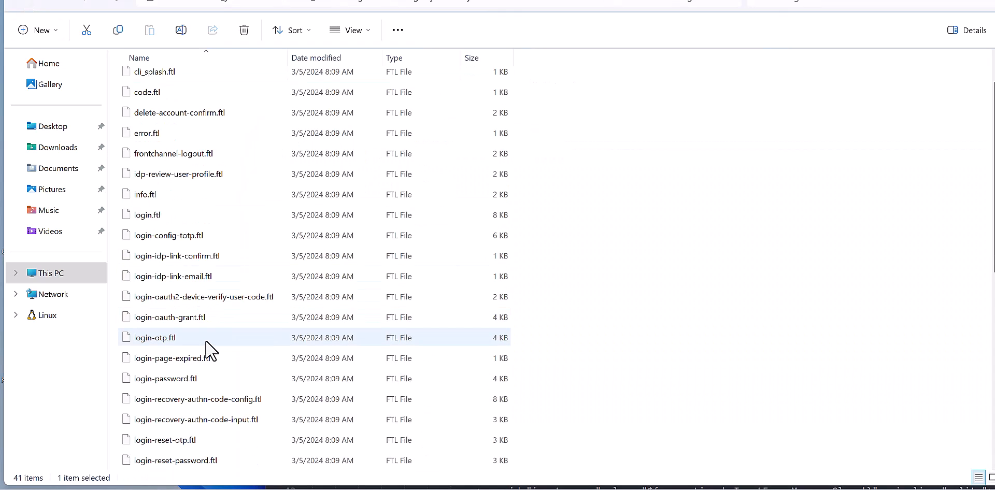
mouse_move(161, 351)
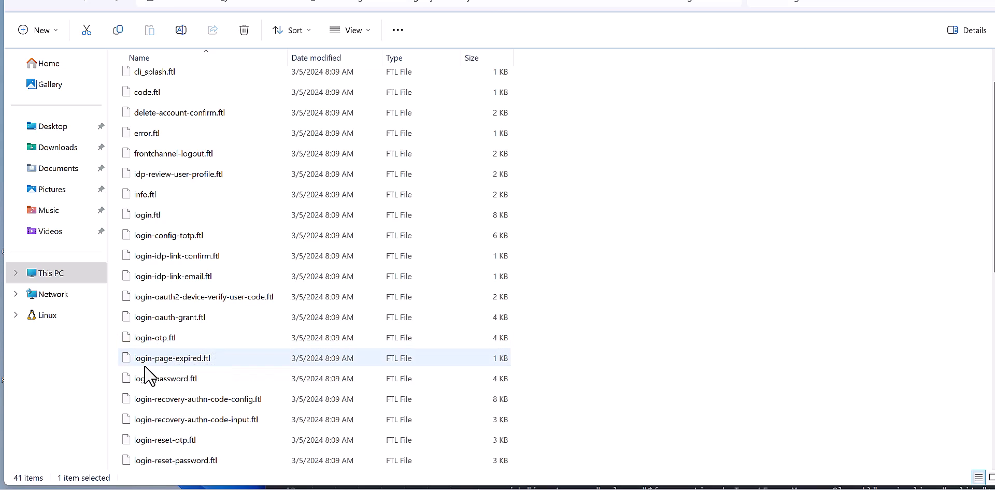
click(167, 378)
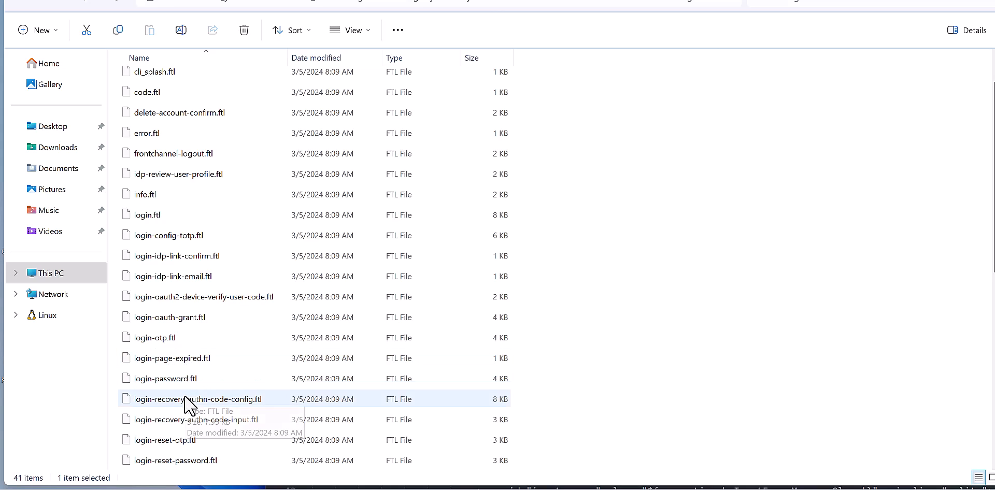
mouse_move(619, 351)
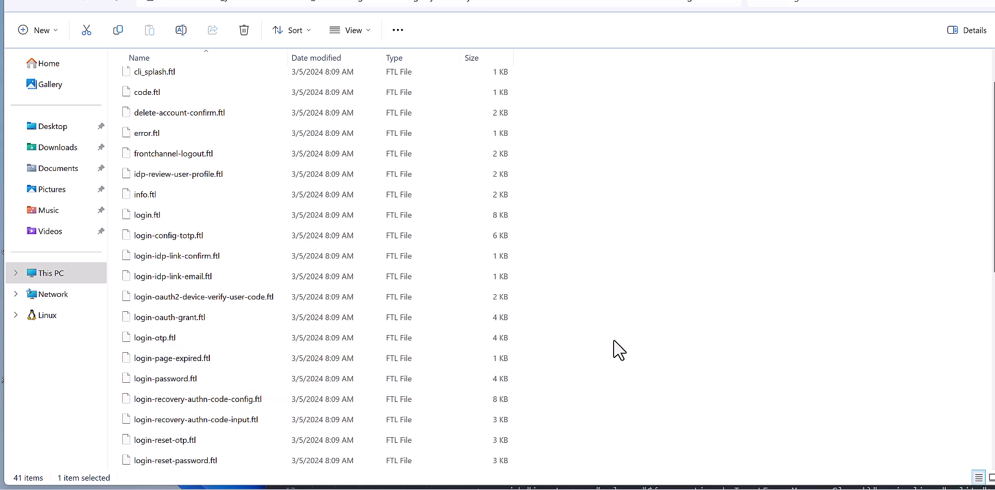
mouse_move(603, 387)
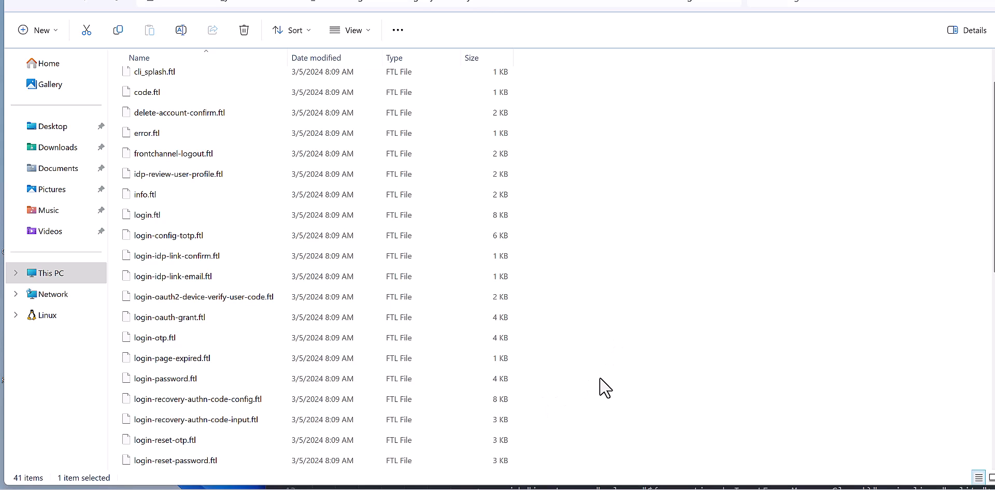
scroll(down, 3)
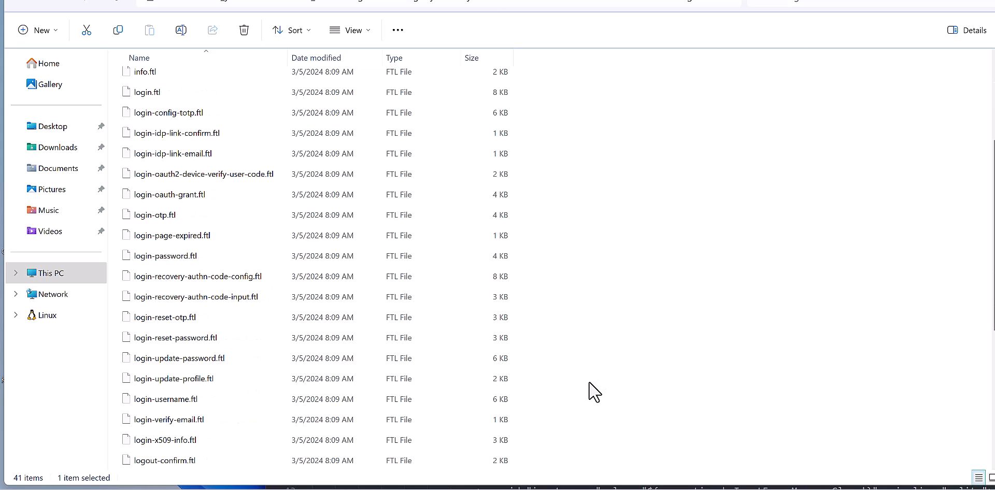
click(164, 460)
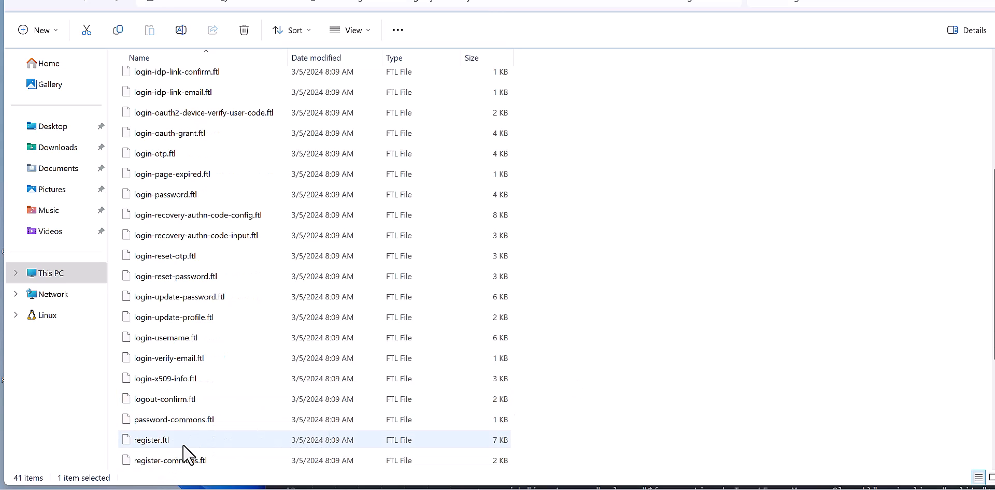
scroll(down, 3)
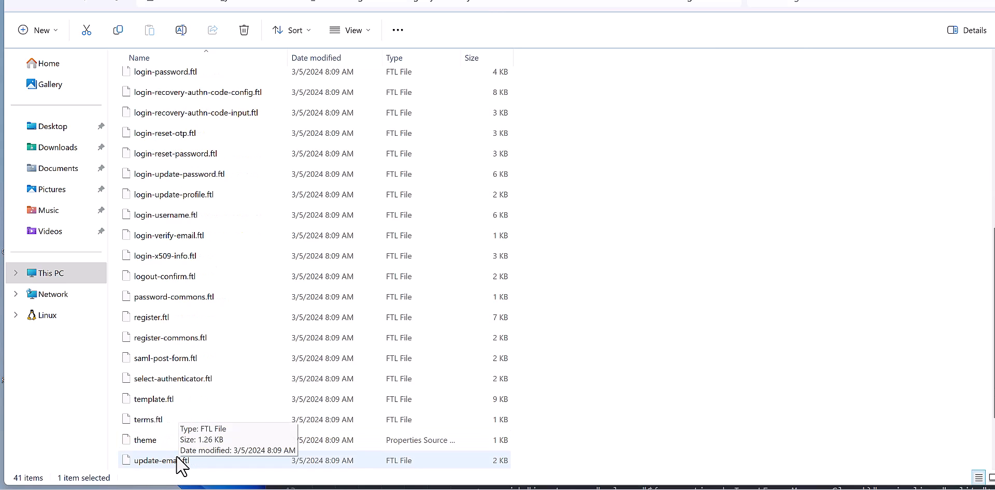